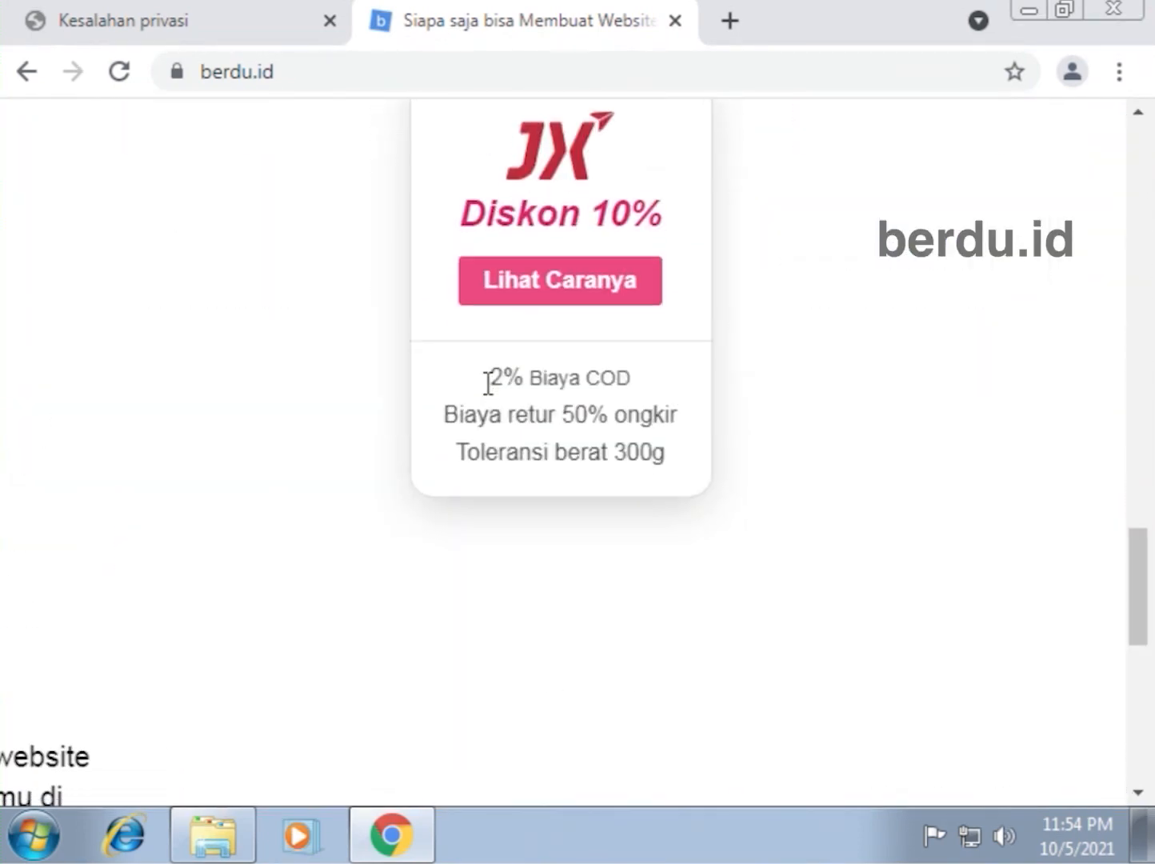
Step: Download berdu-cert.crt from the berdu.id footer, choosing 'Tetap Download' to keep the flagged file
{"action": "scroll", "scroll_direction": "down", "scroll_amount": 3}
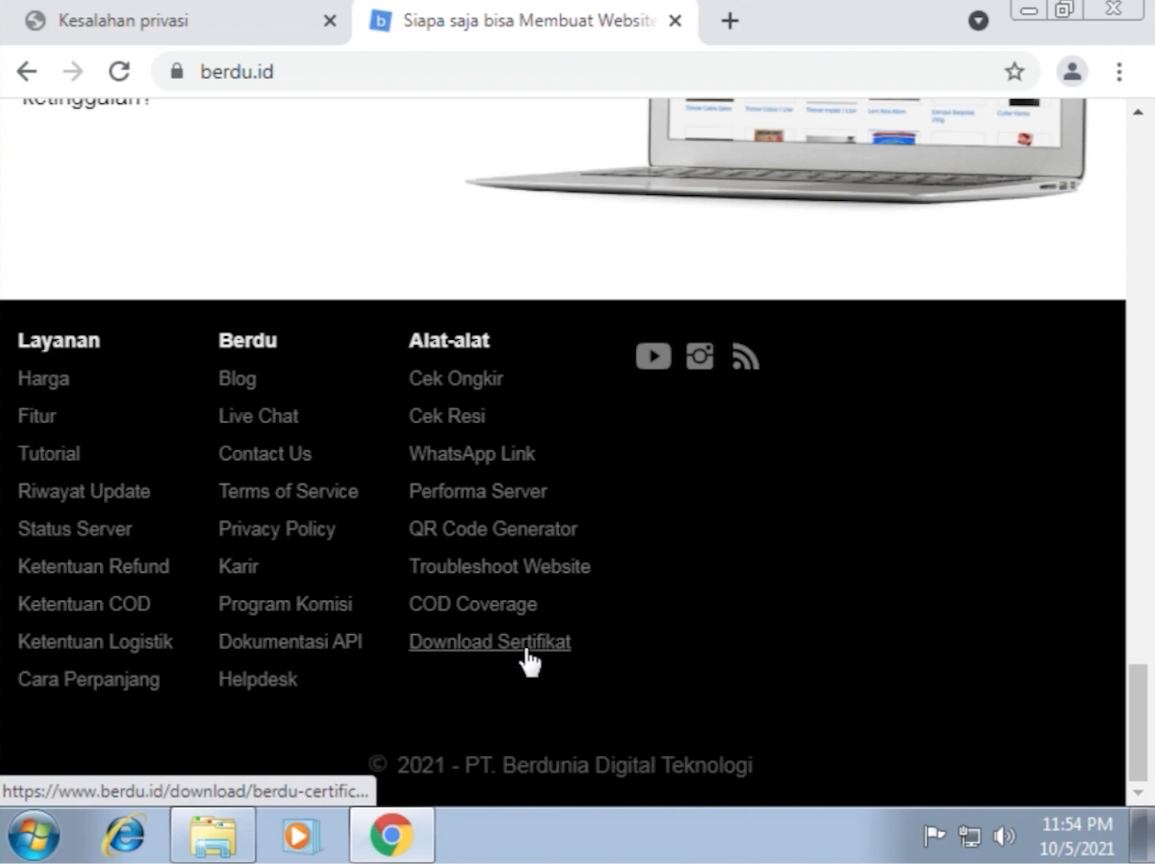
{"action": "left_click", "coordinate": [489, 639]}
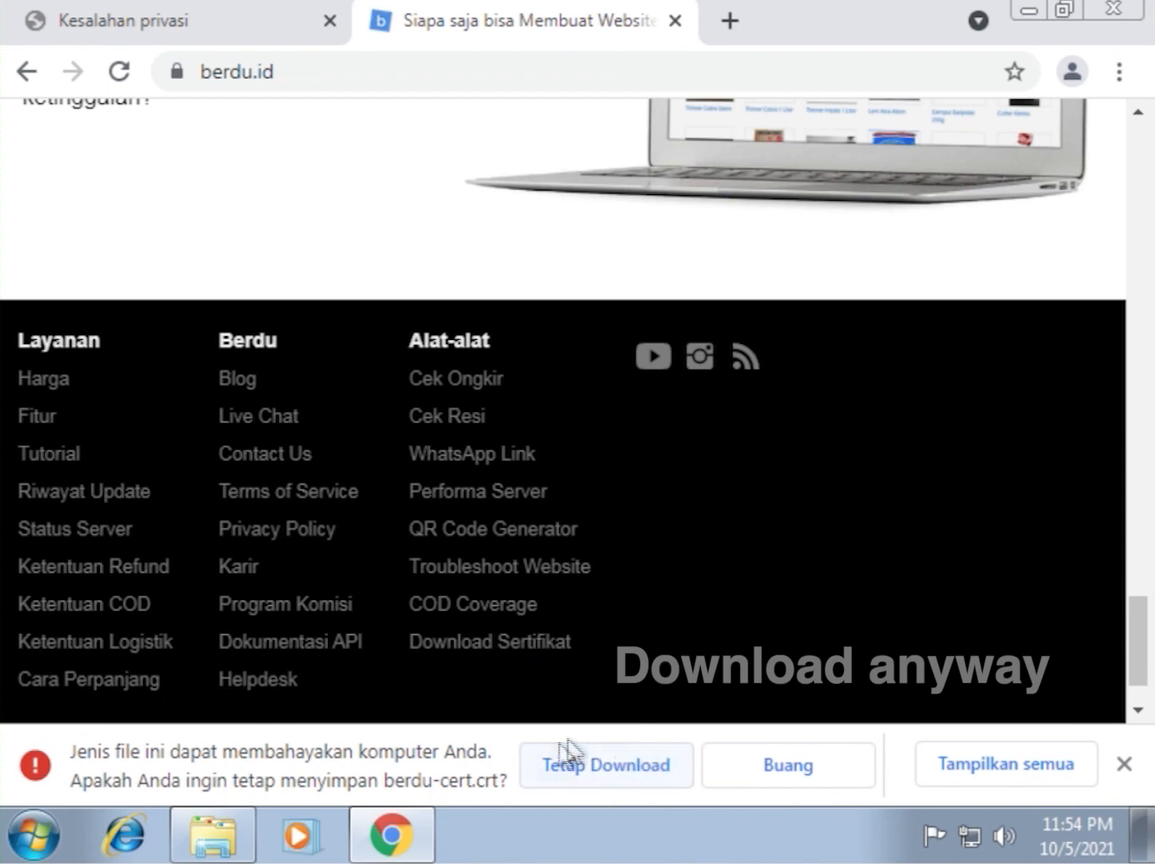
{"action": "left_click", "coordinate": [606, 764]}
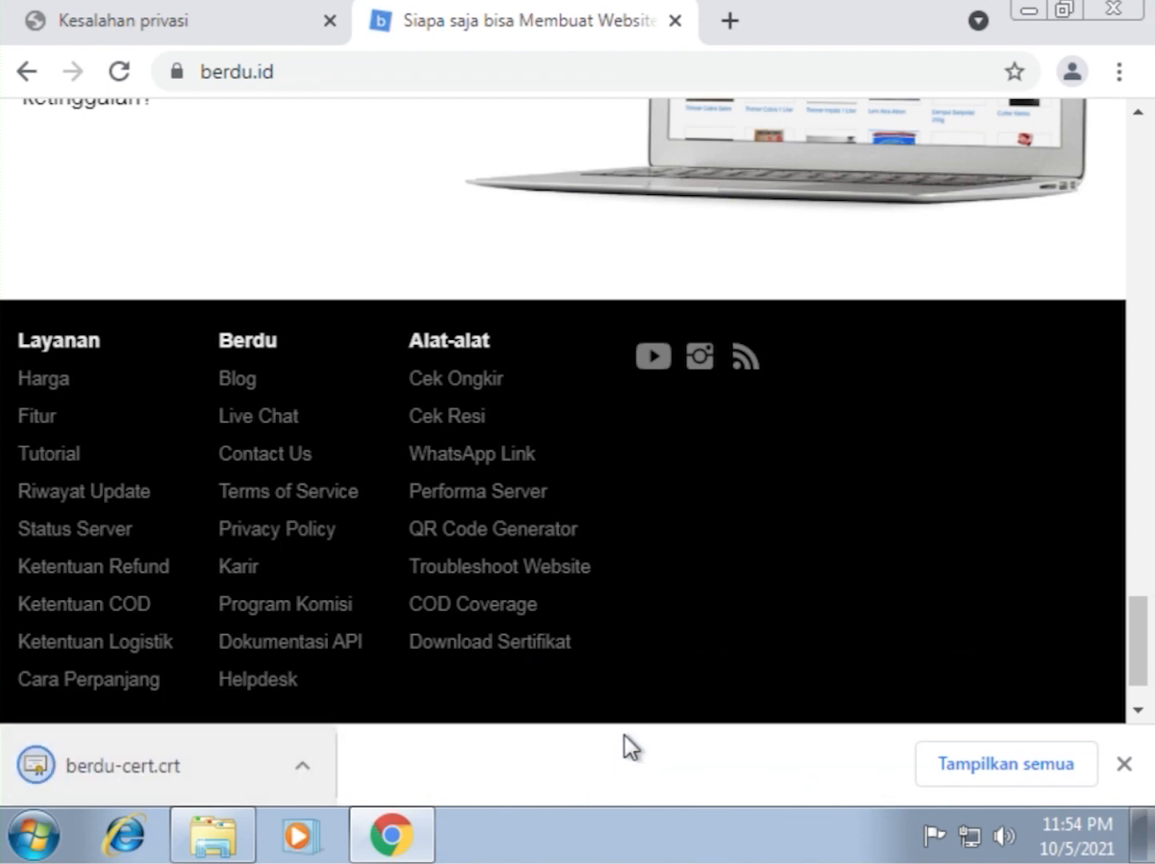
Step: Run mmc from the Start menu, approving the UAC prompt, to get an empty console
{"action": "left_click", "coordinate": [32, 833]}
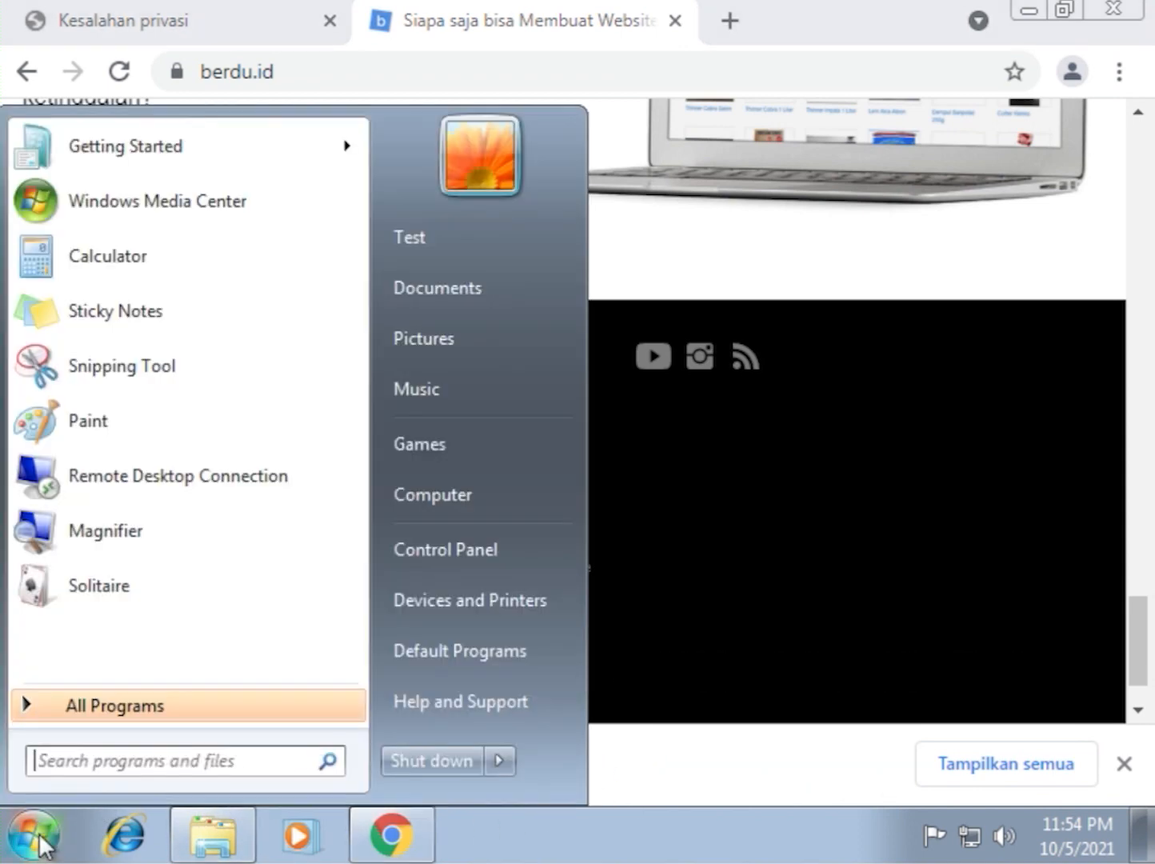
{"action": "type", "text": "mmc"}
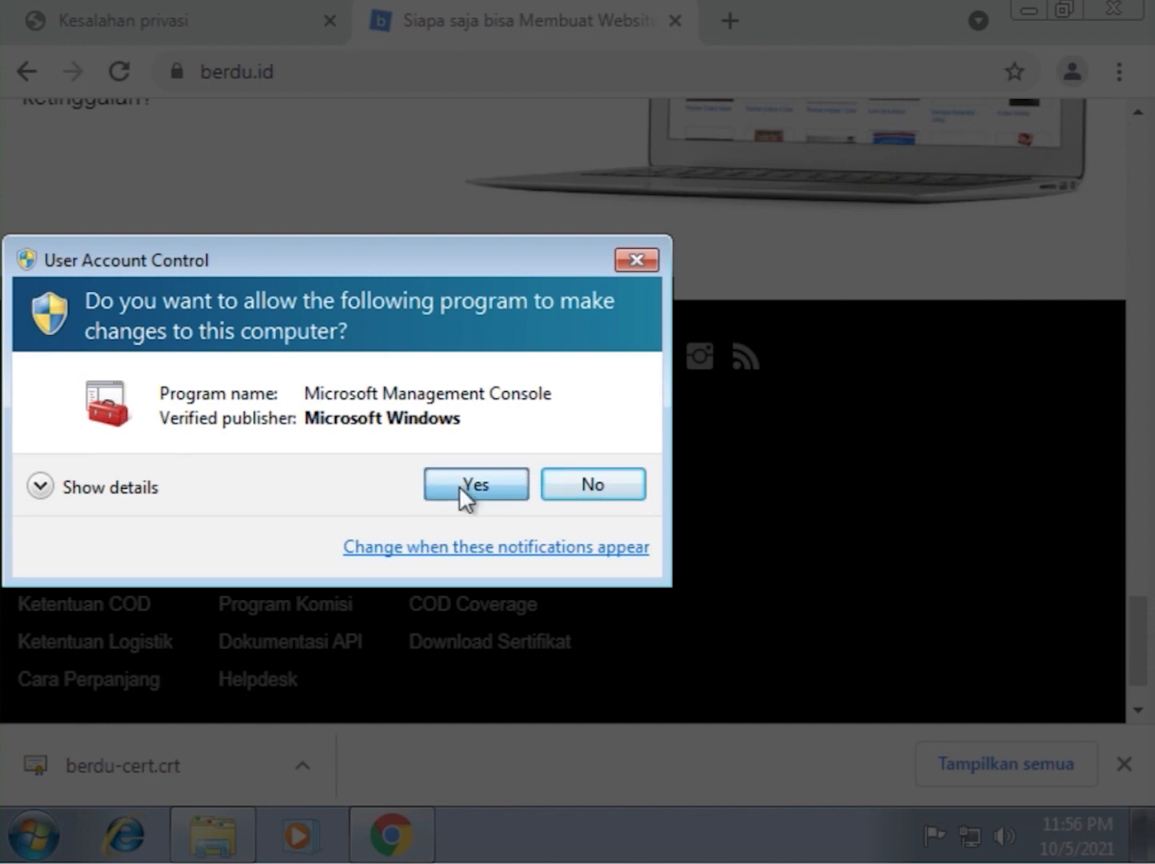
{"action": "left_click", "coordinate": [475, 483]}
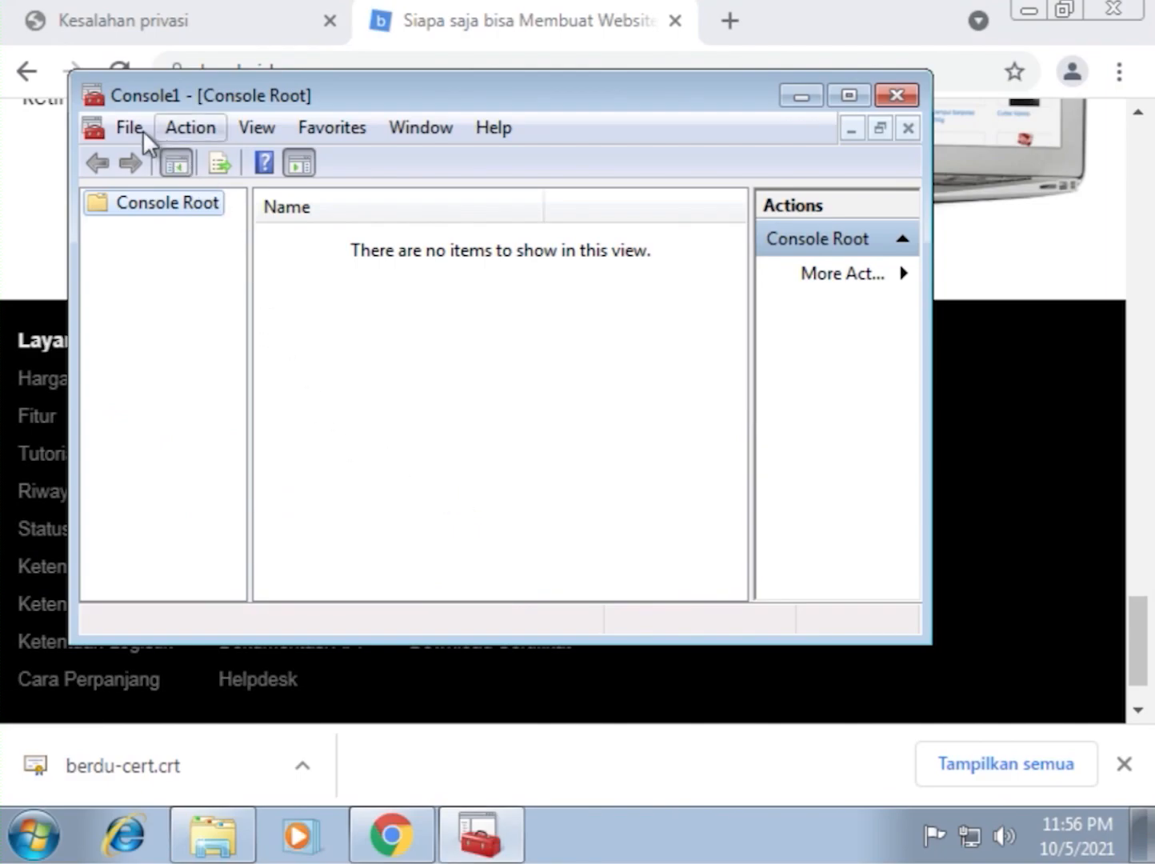
{"action": "left_click", "coordinate": [128, 128]}
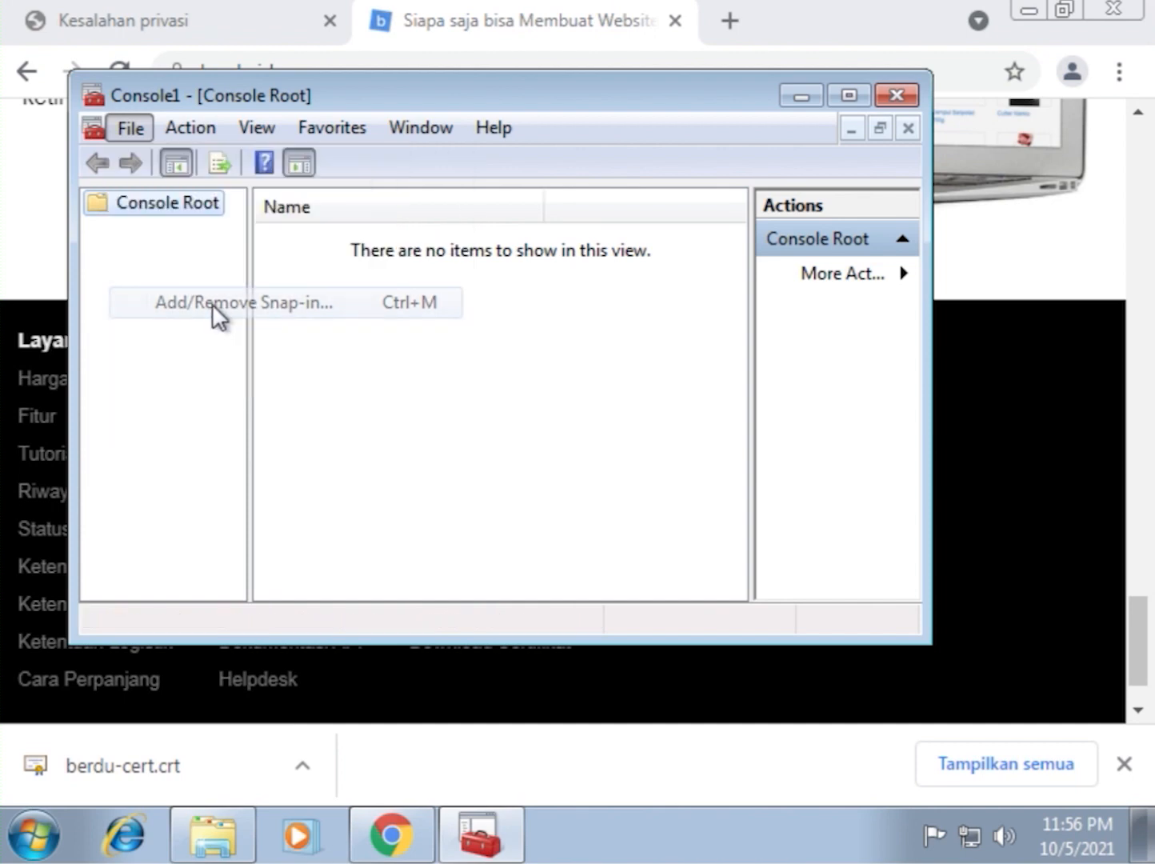
Step: Add the Certificates snap-in, choosing to manage the Computer account
{"action": "left_click", "coordinate": [243, 302]}
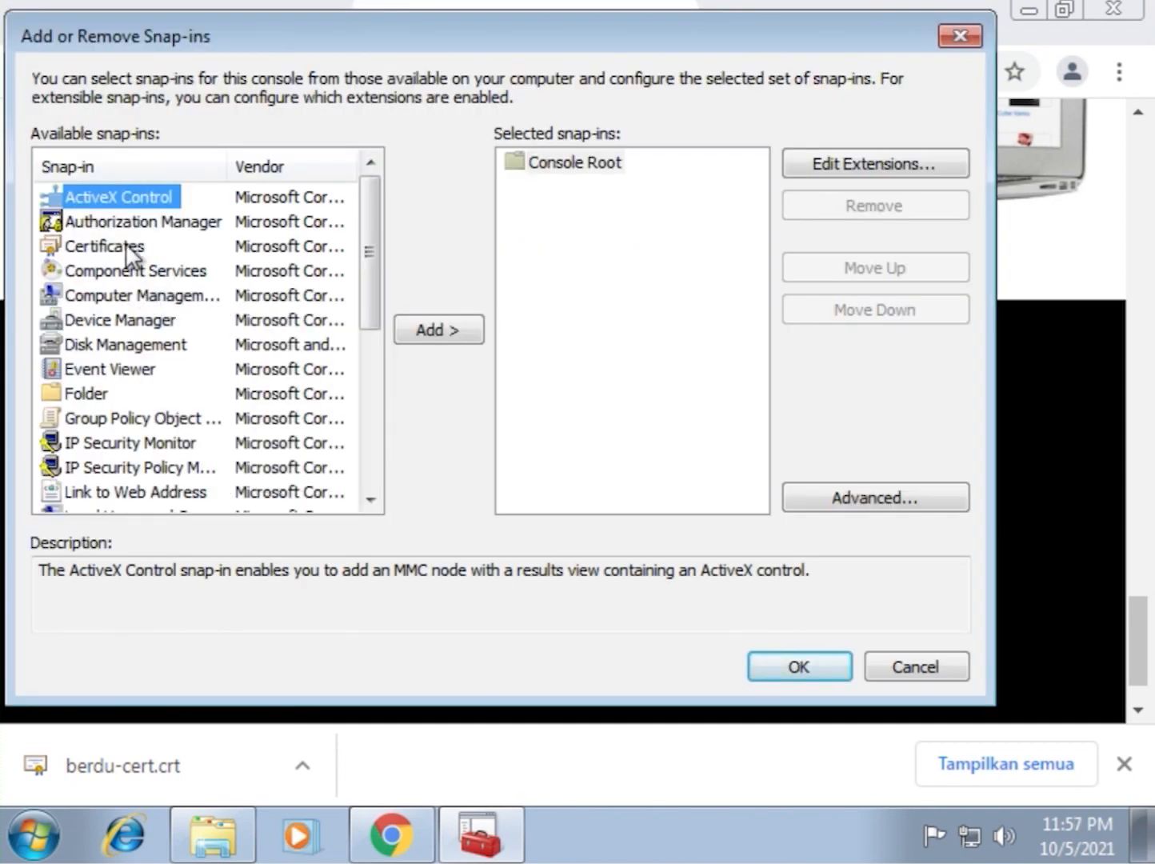
{"action": "left_click", "coordinate": [106, 246]}
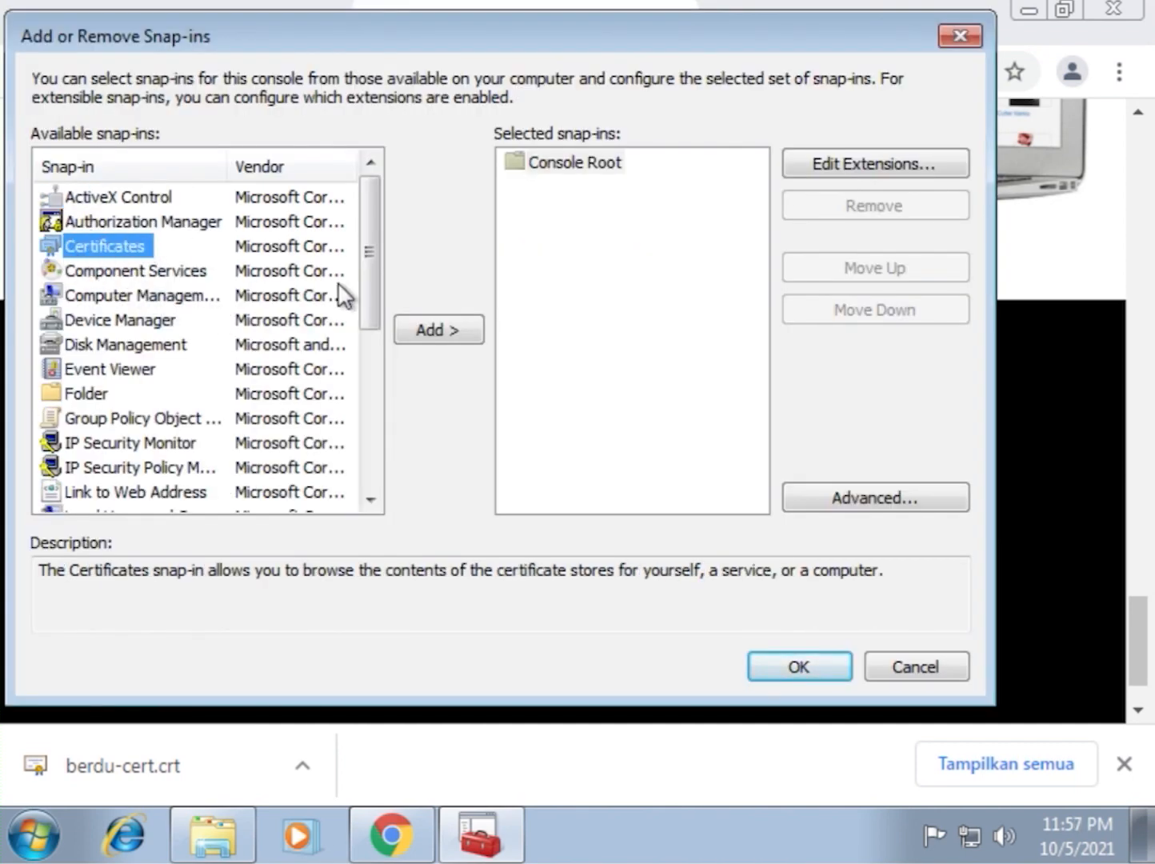
{"action": "left_click", "coordinate": [438, 330]}
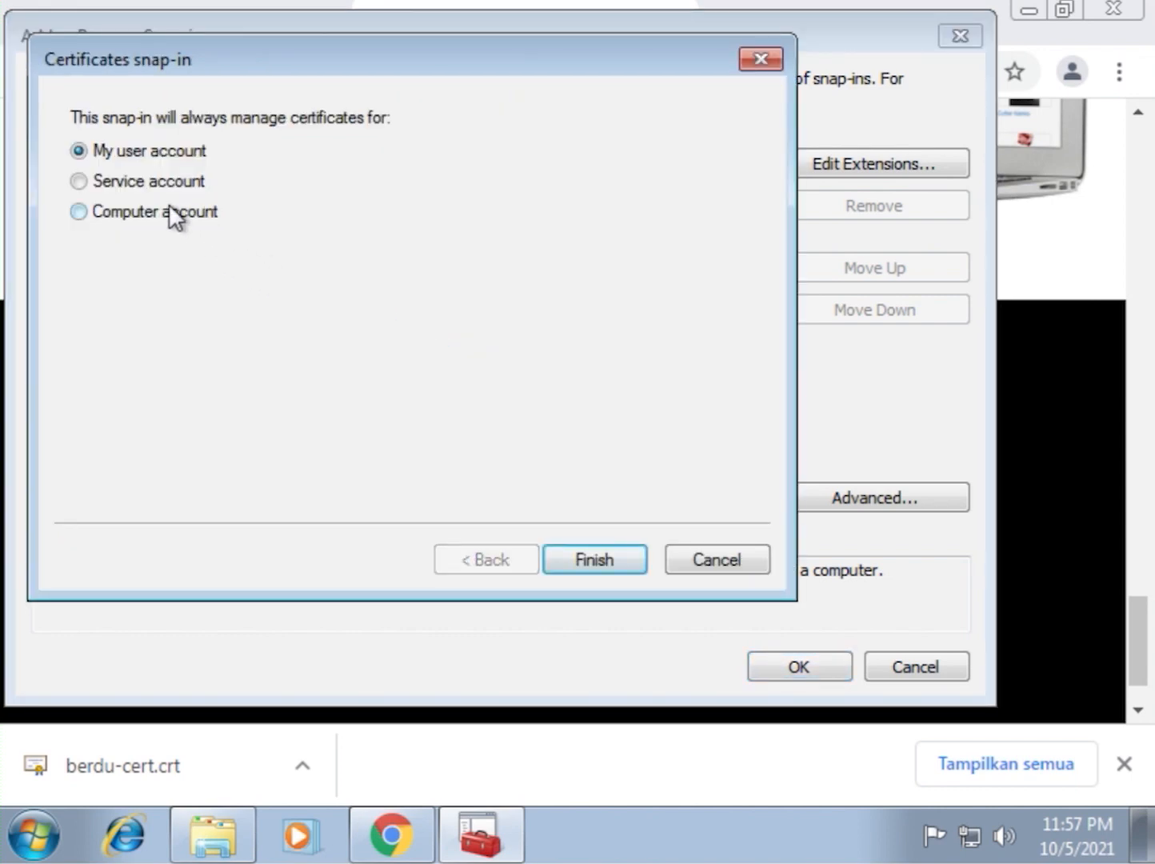
{"action": "left_click", "coordinate": [78, 211]}
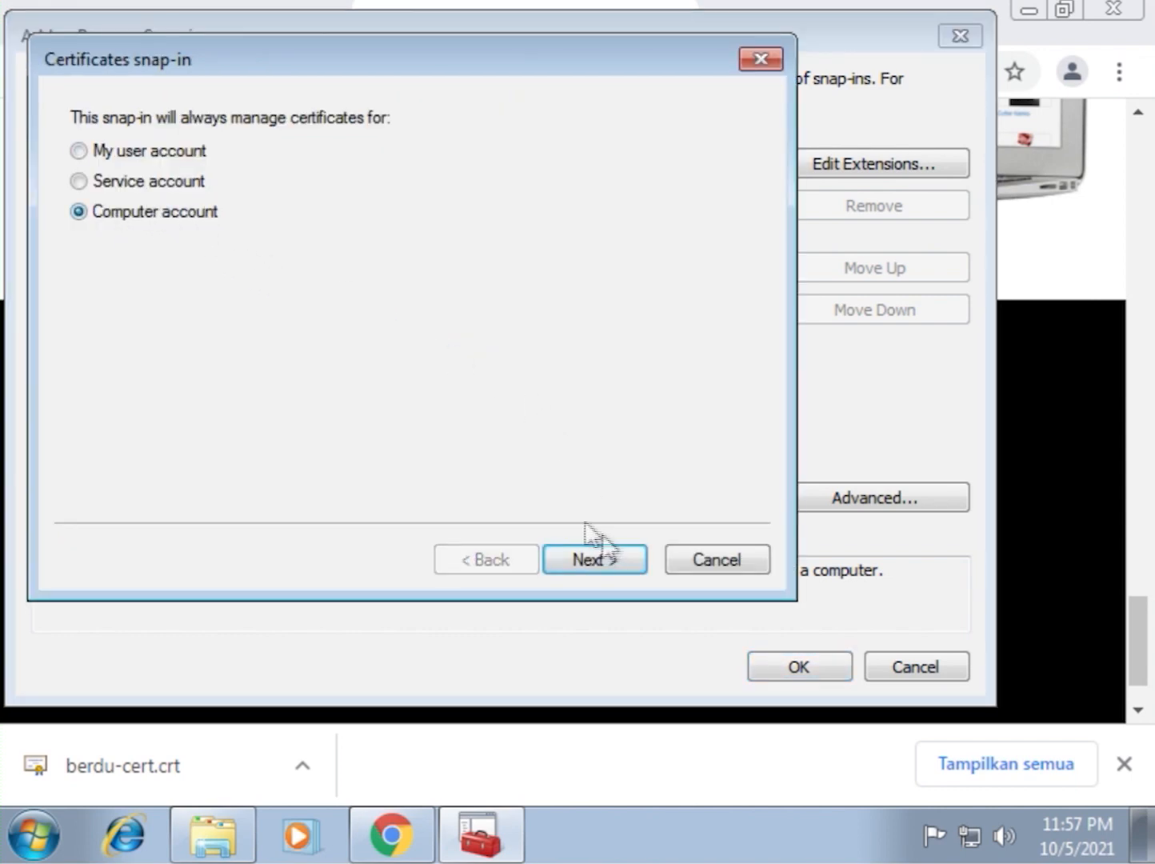
Step: Finish the snap-in setup for the Local computer and apply it to the console
{"action": "left_click", "coordinate": [595, 558]}
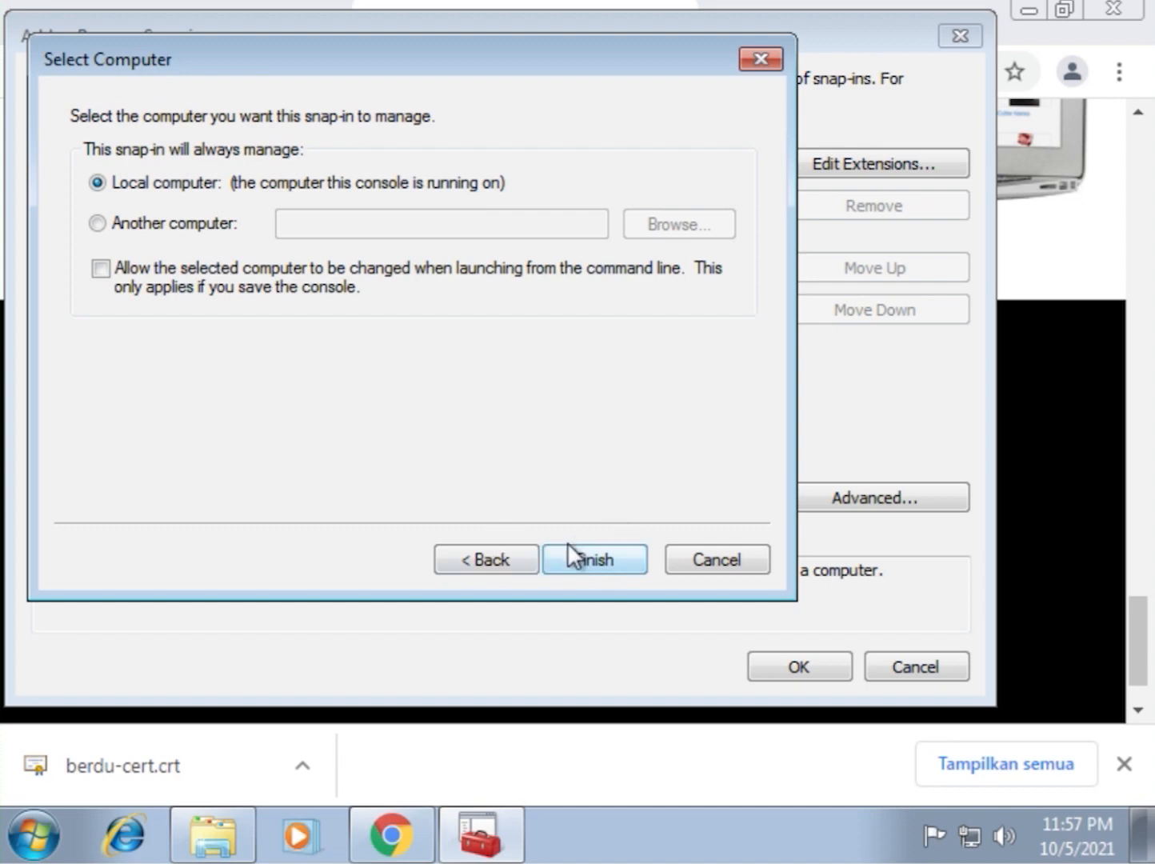
{"action": "left_click", "coordinate": [595, 558]}
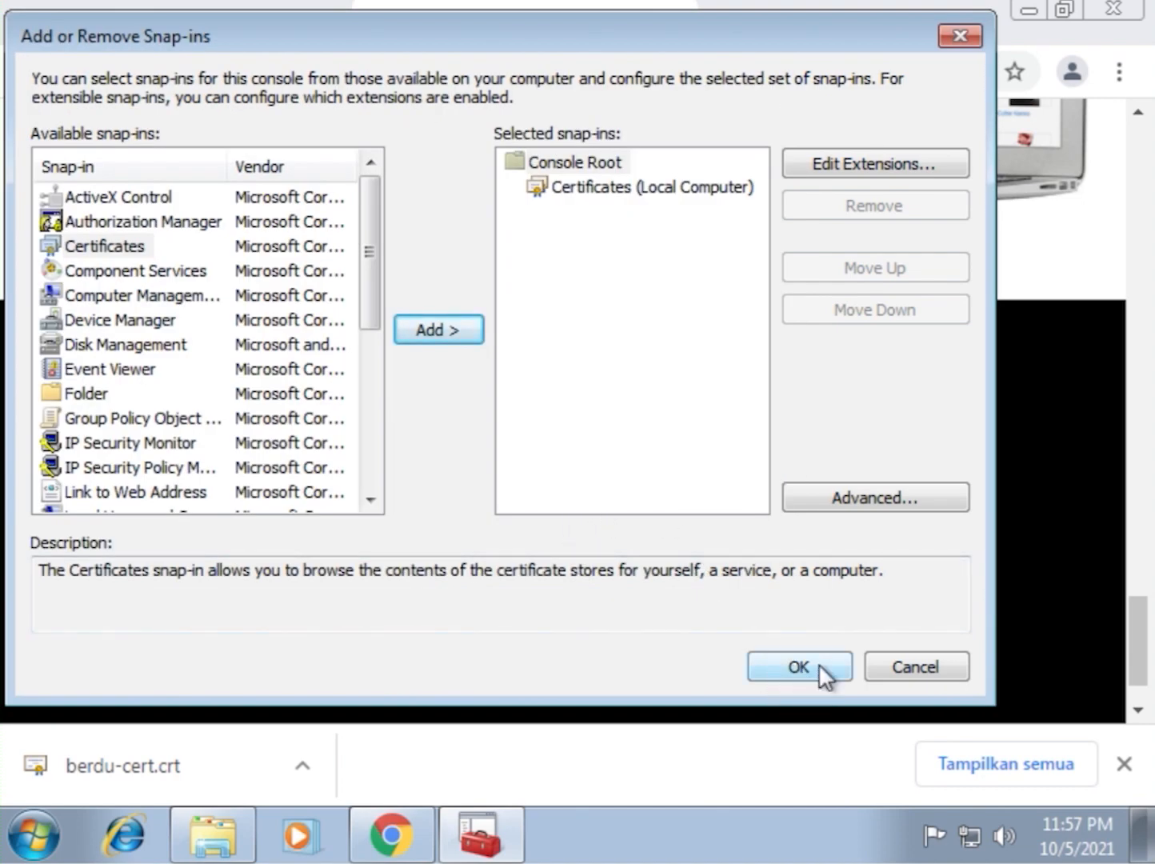
{"action": "left_click", "coordinate": [800, 666]}
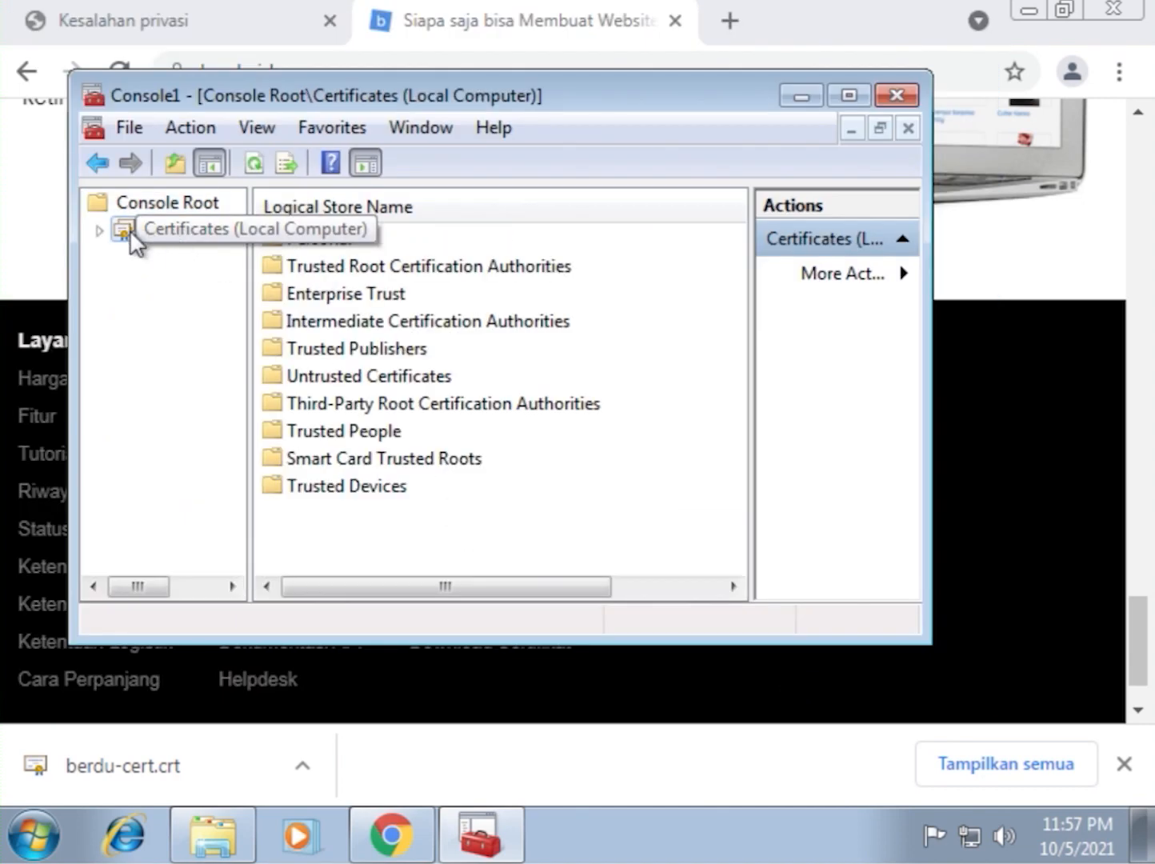
Step: List the Trusted Root Certification Authorities certificates and select DST Root CA X3
{"action": "left_click", "coordinate": [99, 230]}
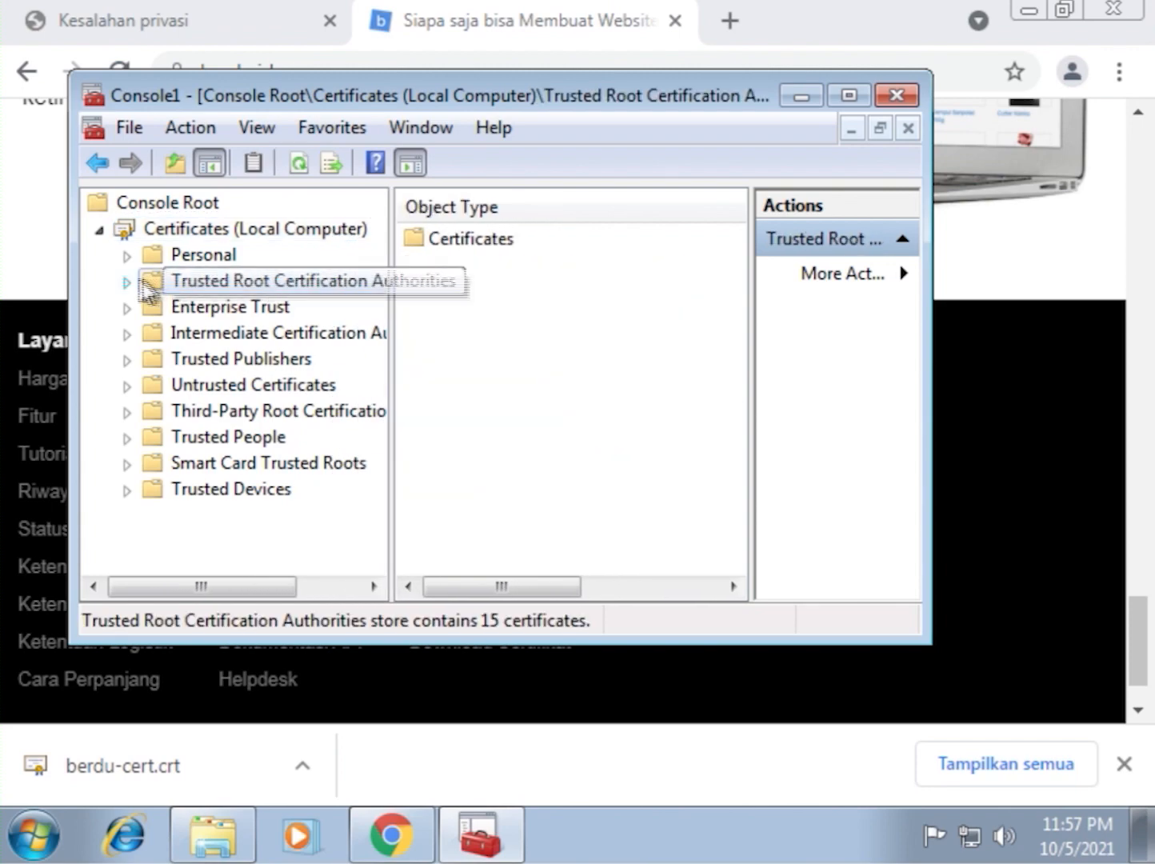
{"action": "left_click", "coordinate": [127, 282]}
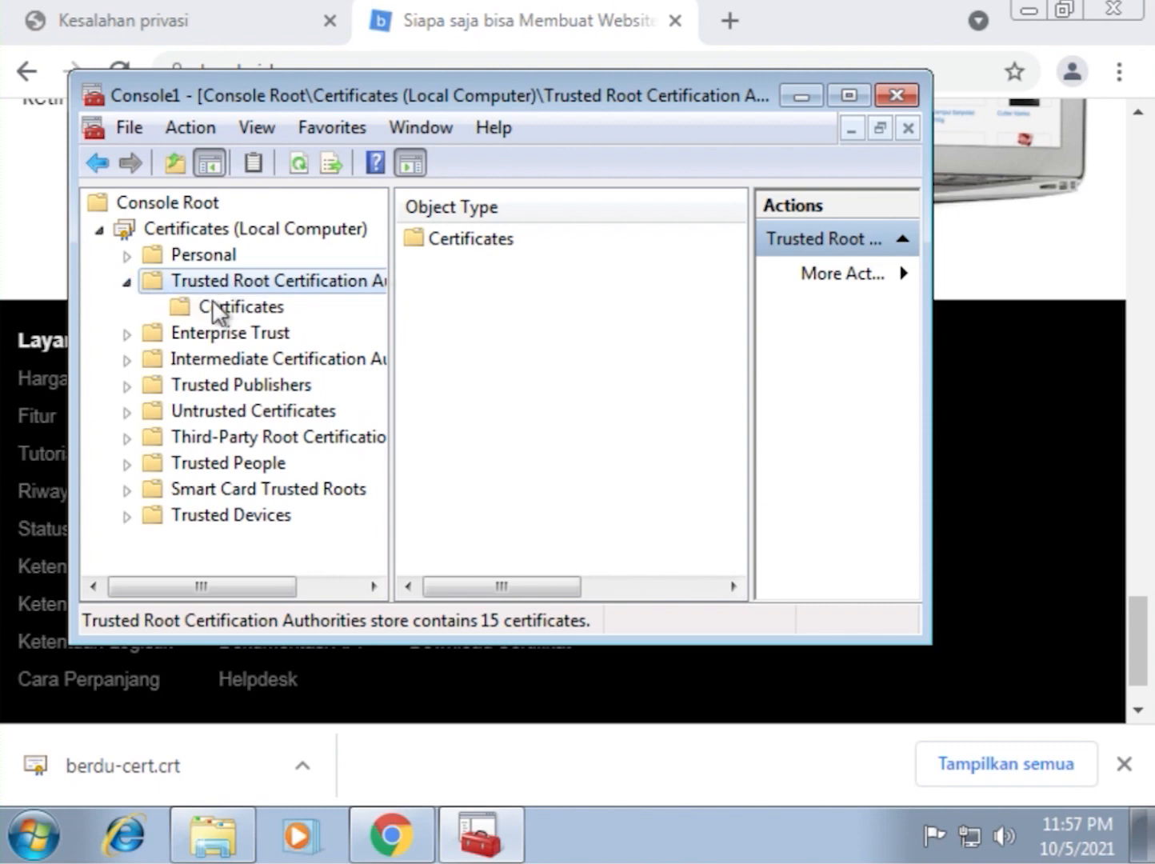
{"action": "left_click", "coordinate": [242, 305]}
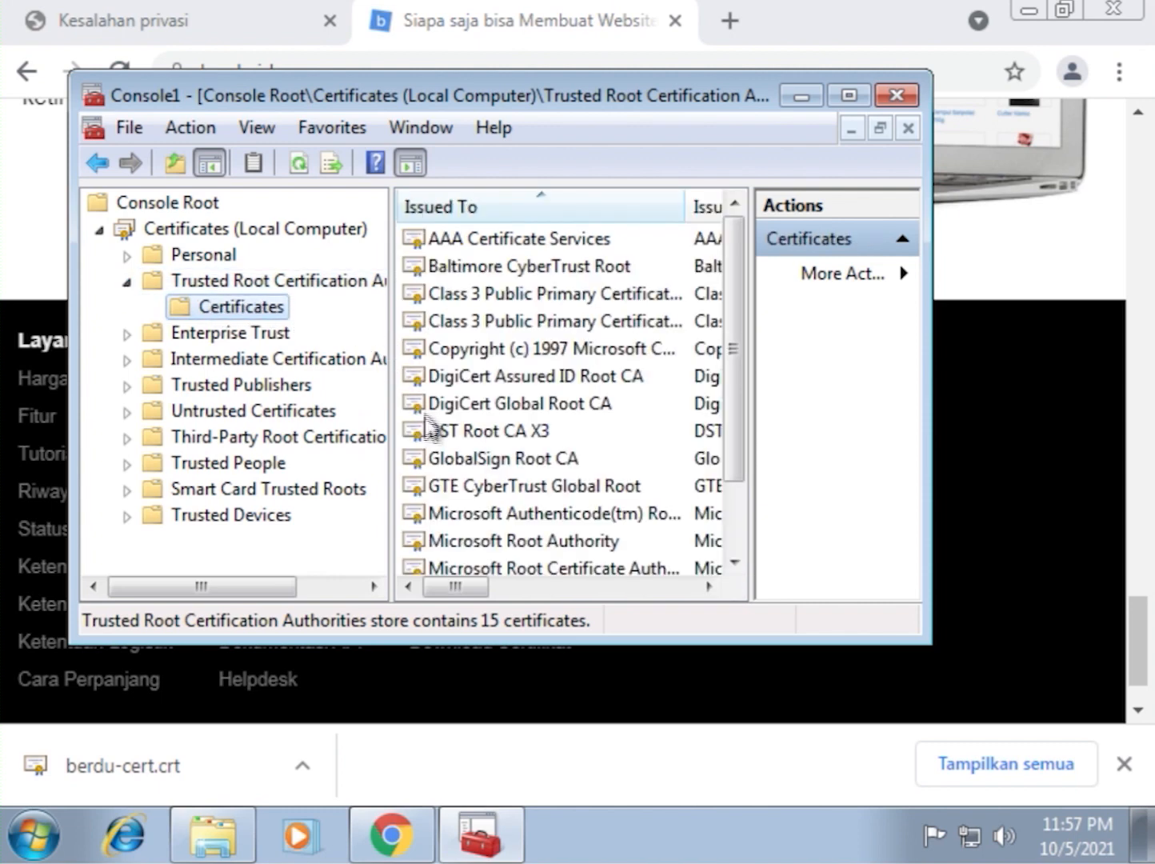
{"action": "left_click", "coordinate": [489, 431]}
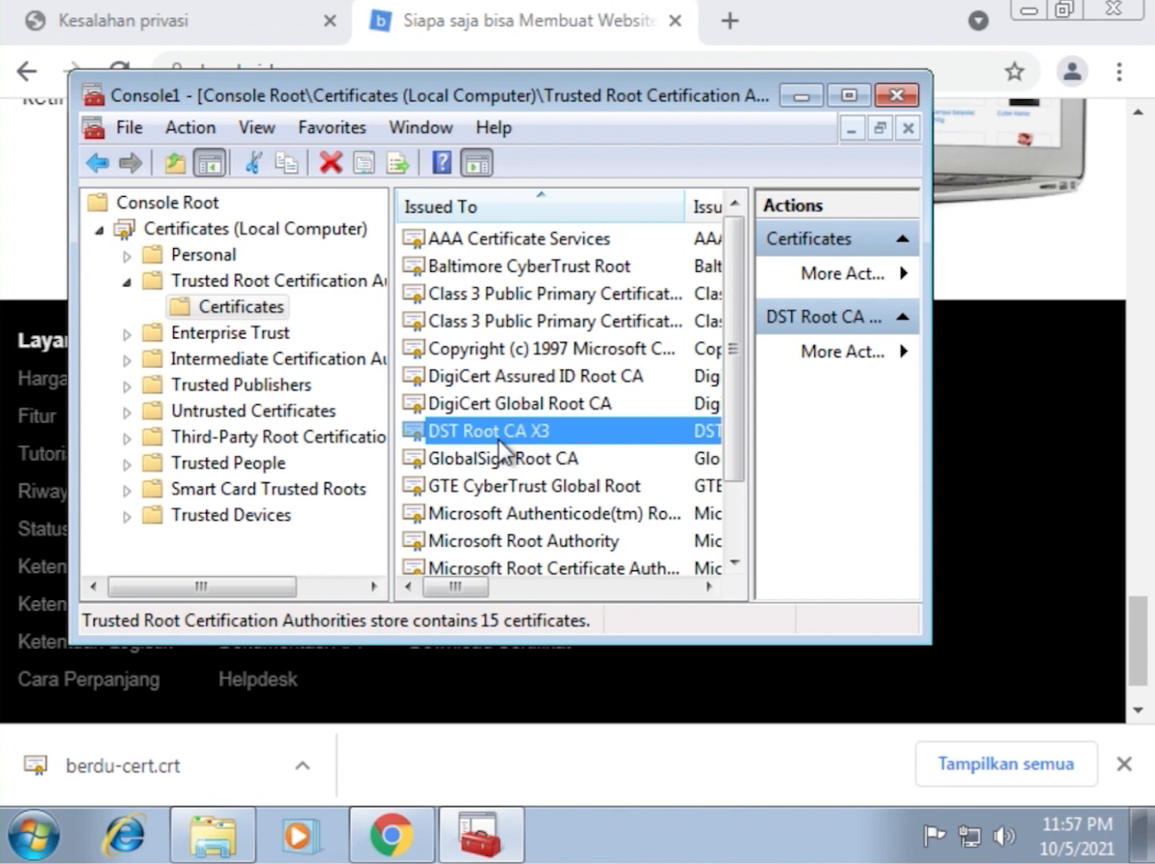
Step: Delete DST Root CA X3, confirming the warning, and refresh the store to show 14 certificates
{"action": "right_click", "coordinate": [490, 430]}
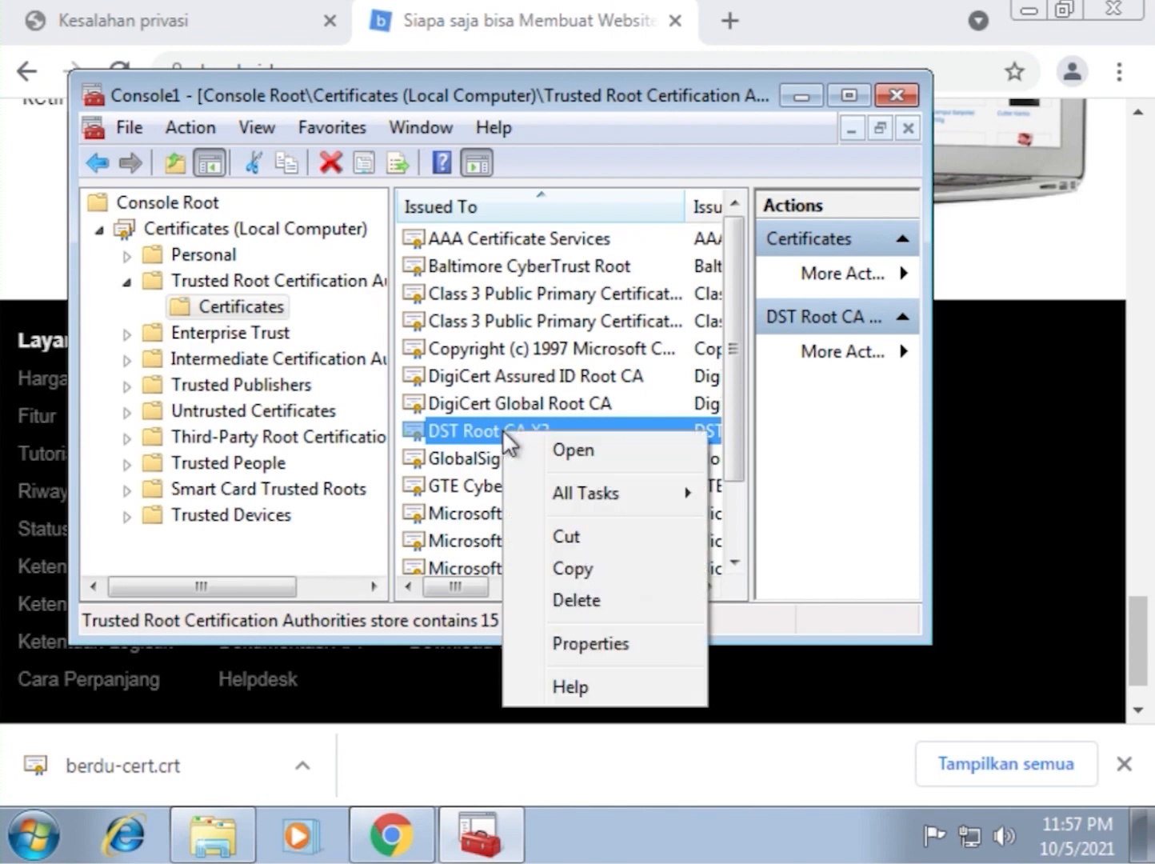
{"action": "mouse_move", "coordinate": [590, 643]}
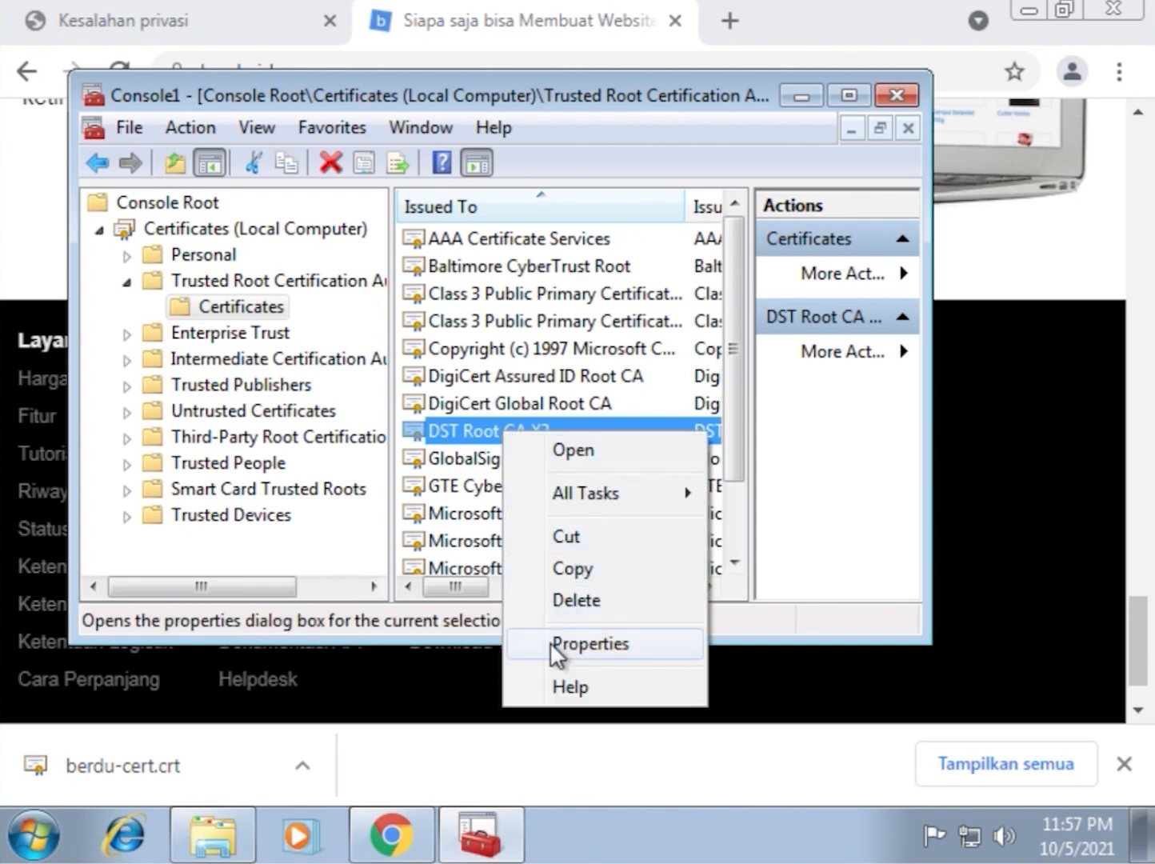
{"action": "mouse_move", "coordinate": [576, 599]}
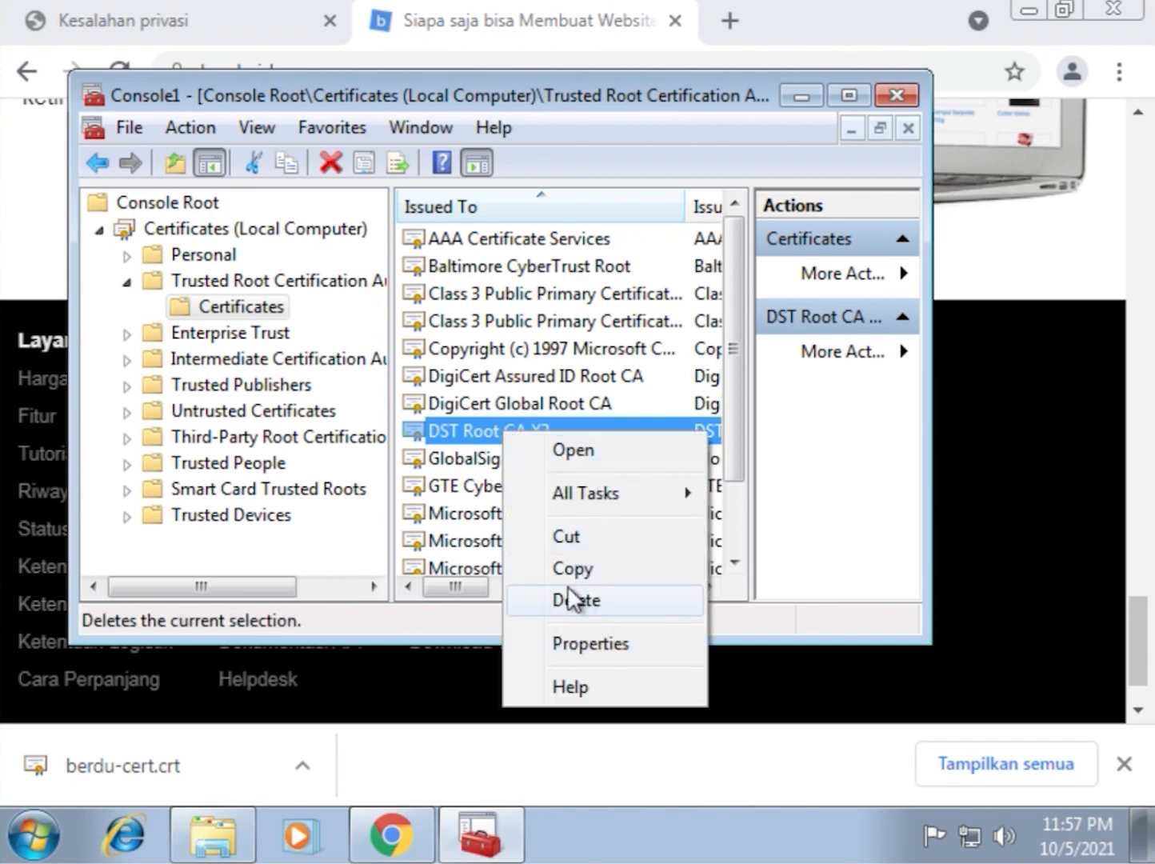
{"action": "left_click", "coordinate": [576, 600]}
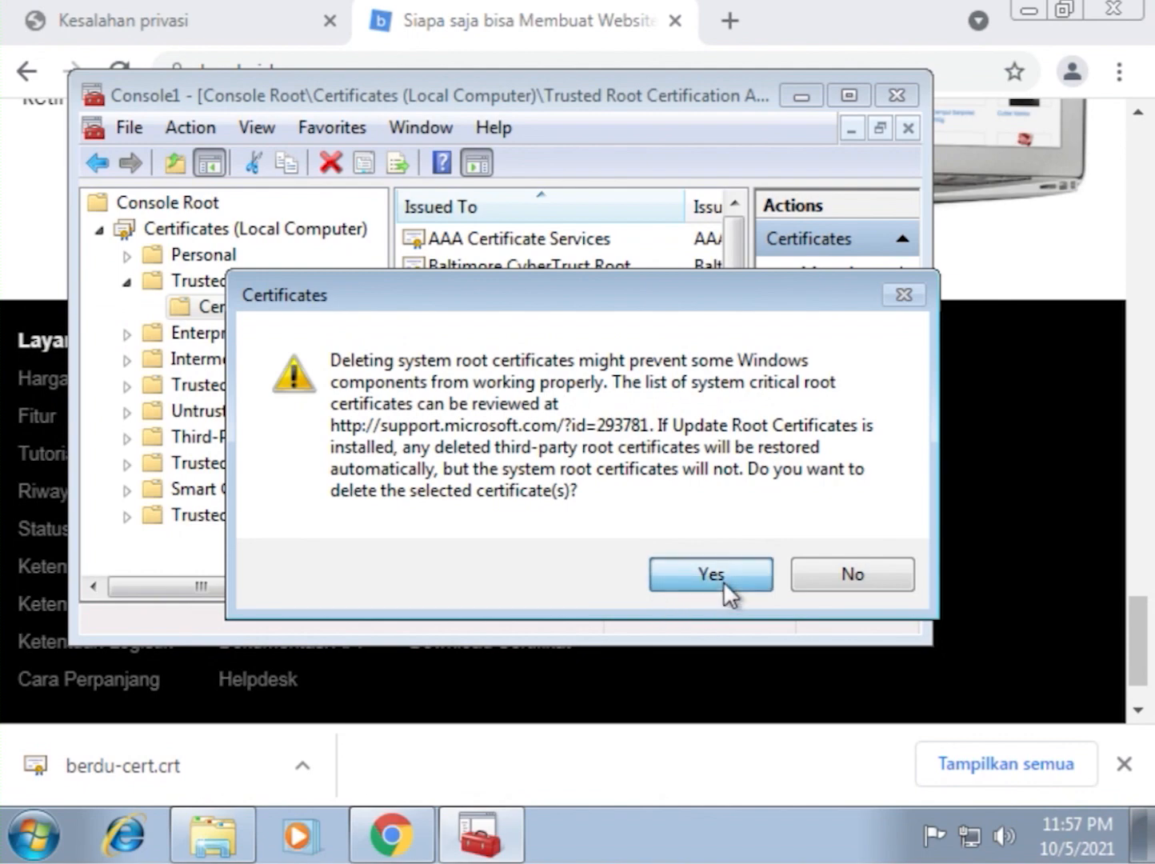
{"action": "left_click", "coordinate": [710, 573]}
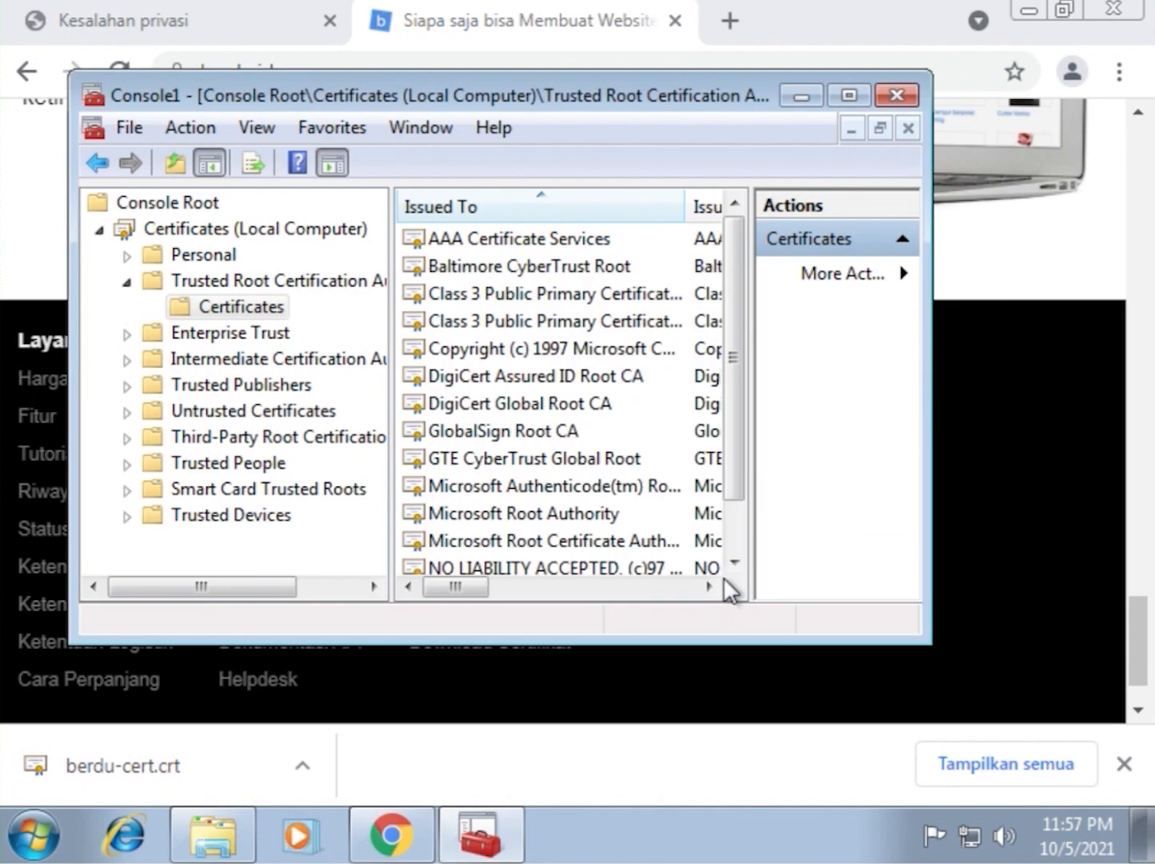
{"action": "mouse_move", "coordinate": [195, 221]}
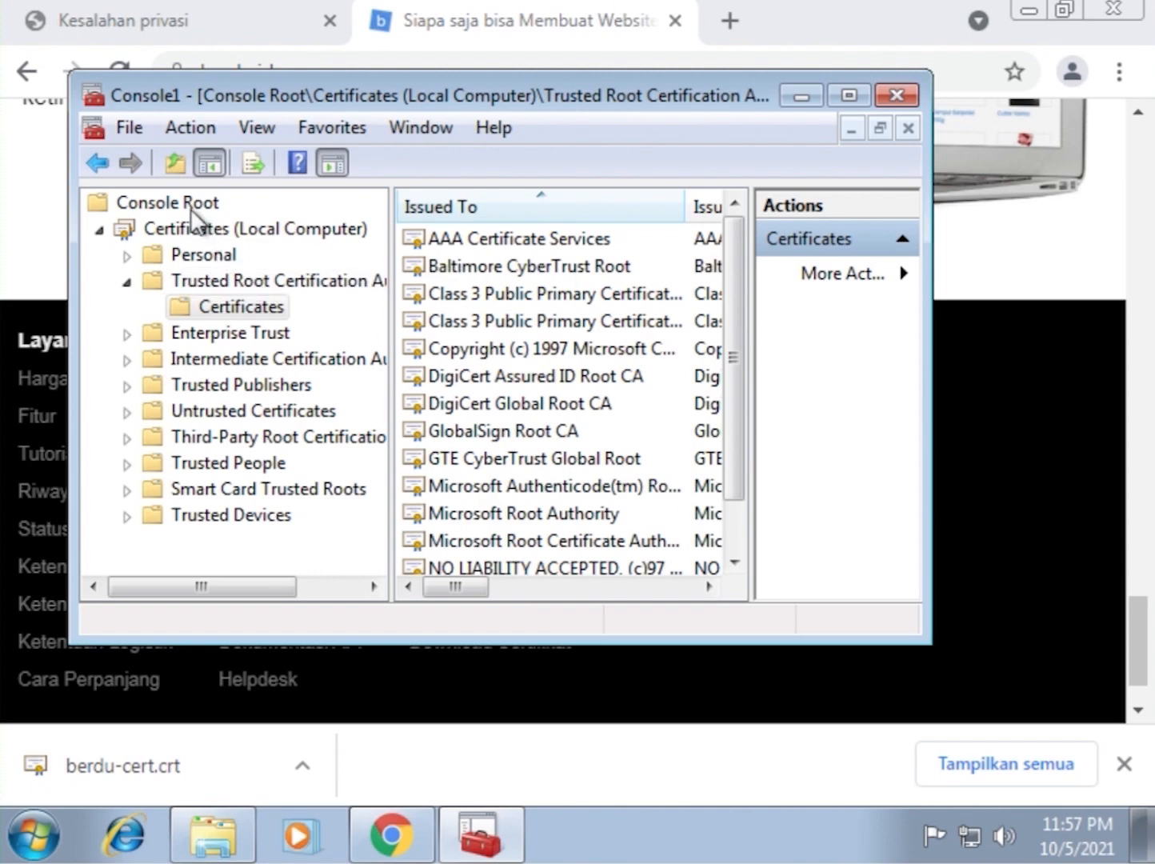
{"action": "left_click", "coordinate": [544, 349]}
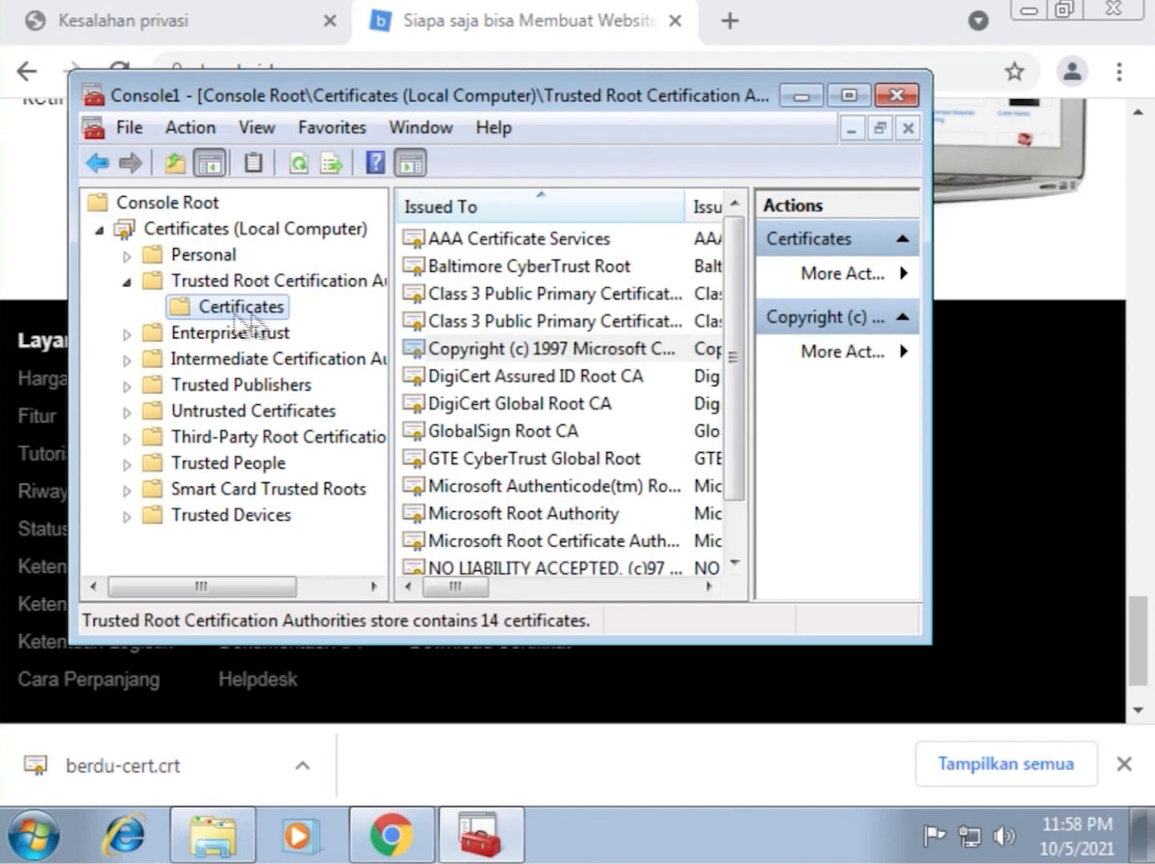
Step: Start the Certificate Import Wizard via All Tasks > Import and browse for a file
{"action": "right_click", "coordinate": [227, 305]}
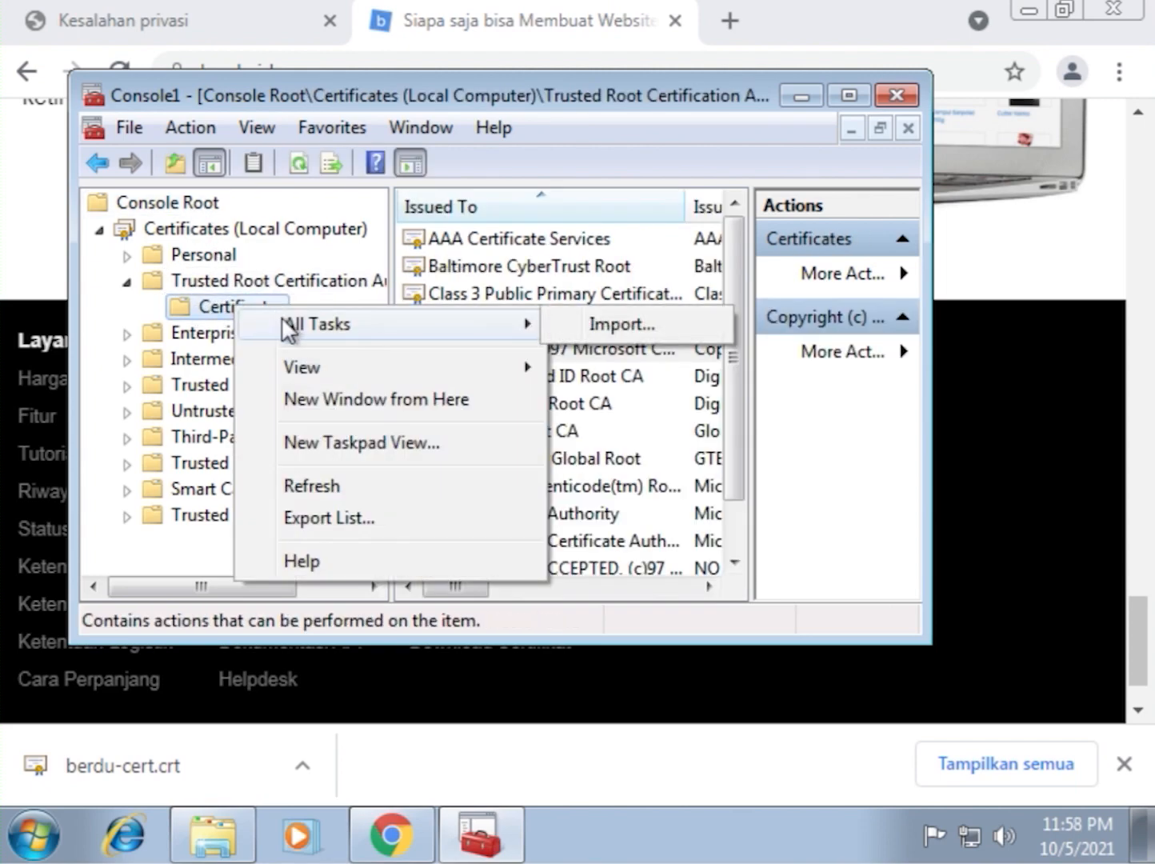
{"action": "left_click", "coordinate": [622, 323]}
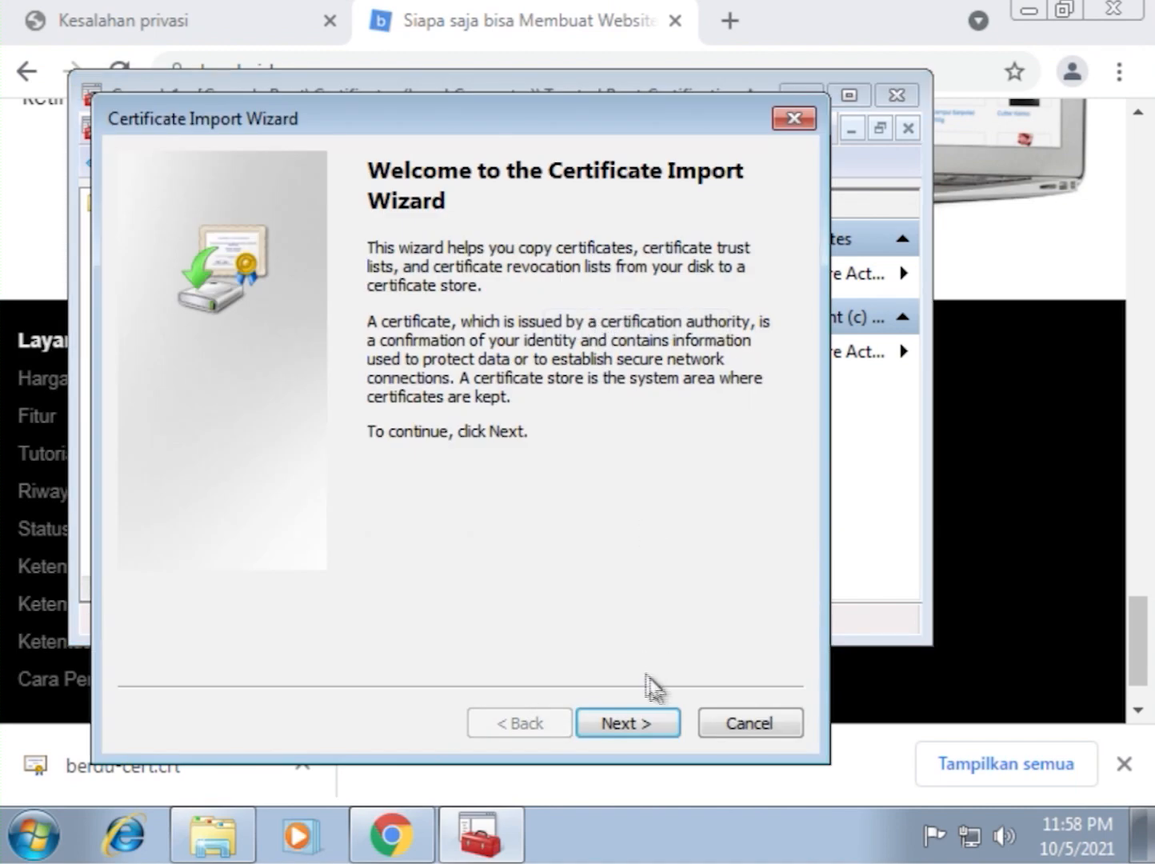
{"action": "left_click", "coordinate": [627, 723]}
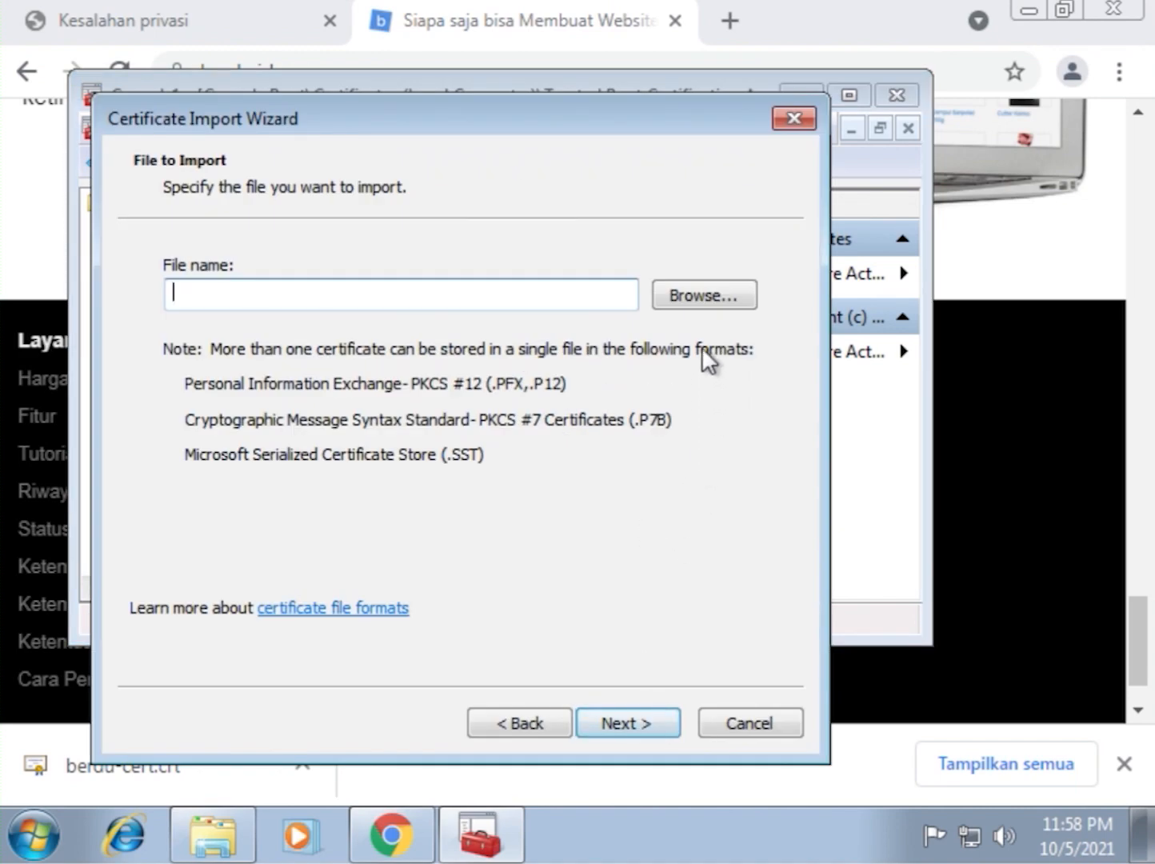
{"action": "left_click", "coordinate": [704, 294]}
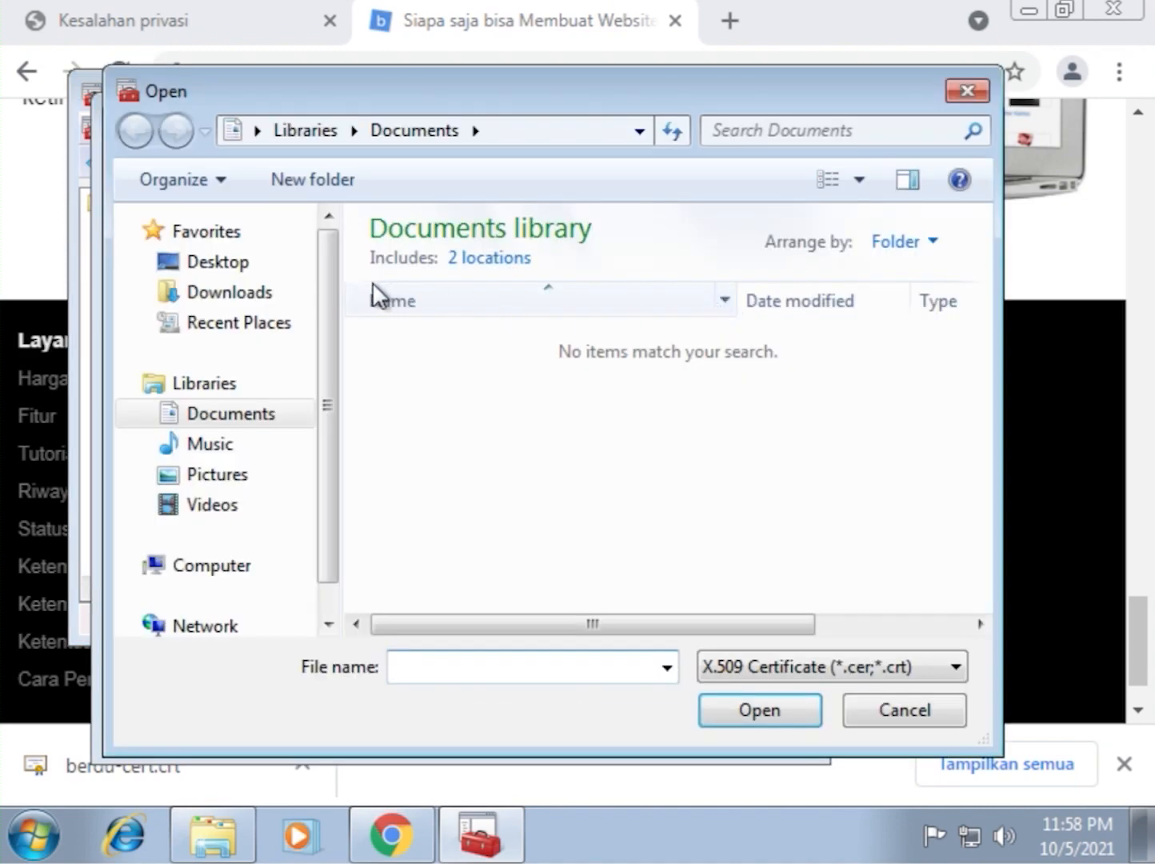
Step: Import berdu-cert from Downloads into the Trusted Root Certification Authorities store so ISRG Root X1 appears
{"action": "left_click", "coordinate": [229, 291]}
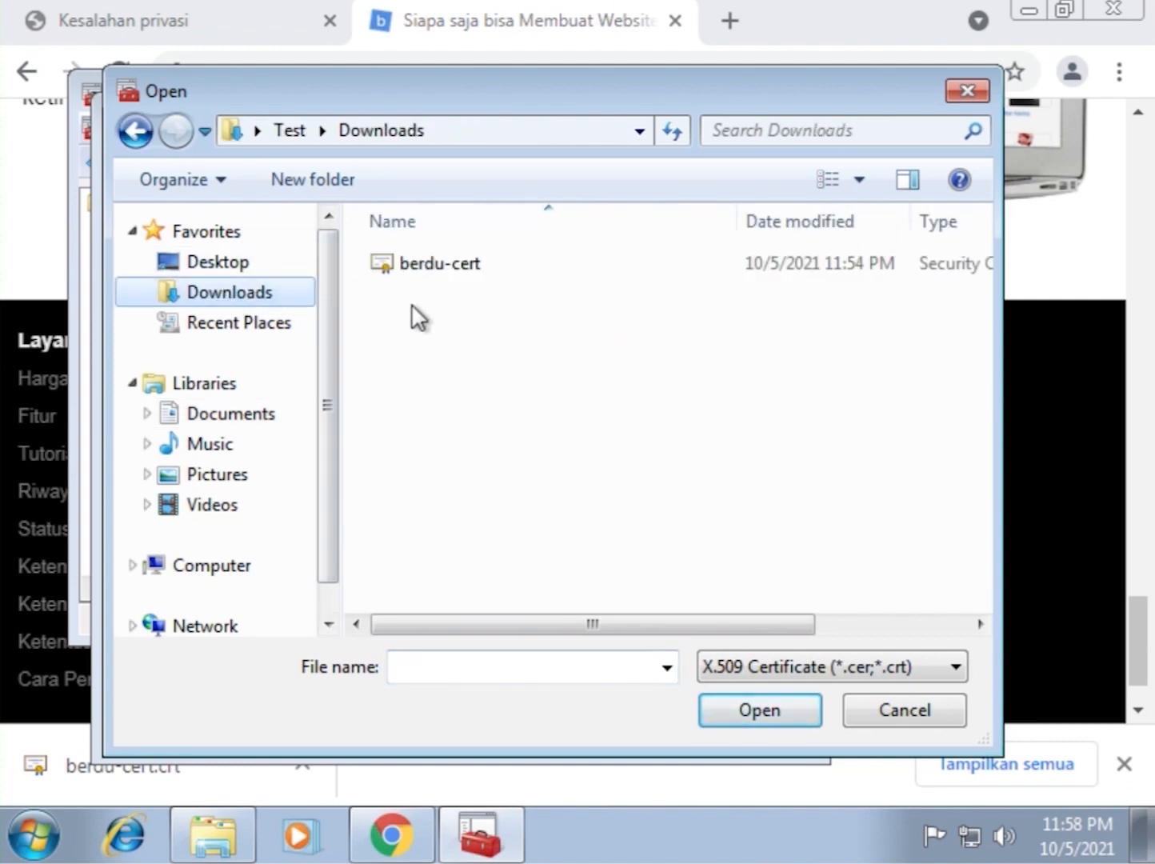
{"action": "left_click", "coordinate": [439, 262]}
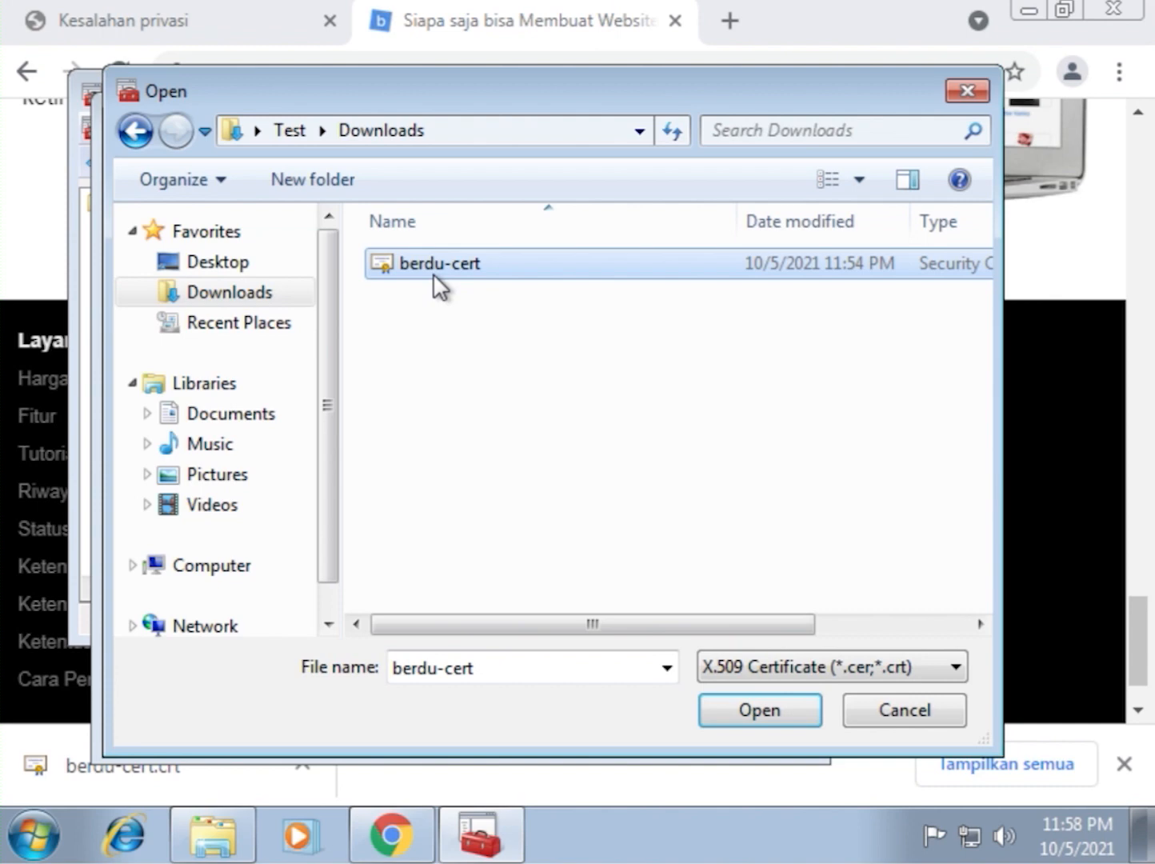
{"action": "left_click", "coordinate": [758, 711]}
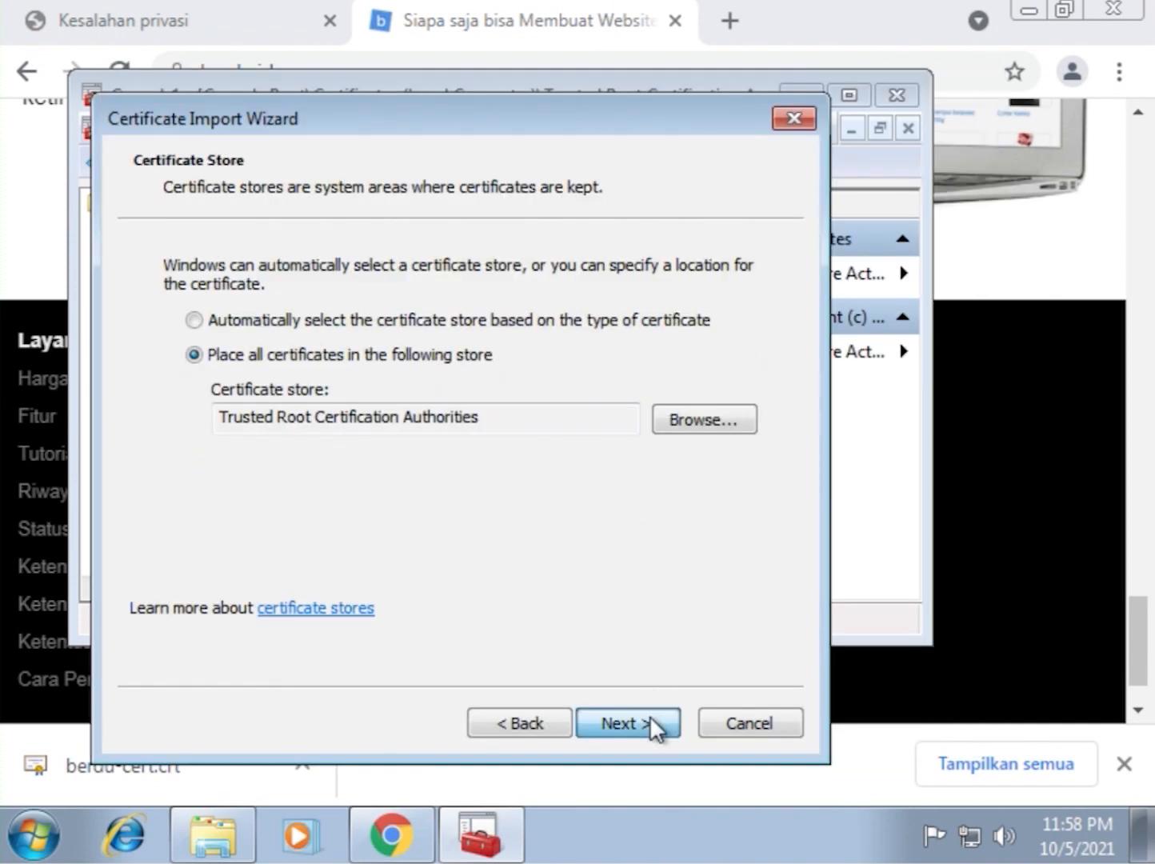
{"action": "left_click", "coordinate": [629, 723]}
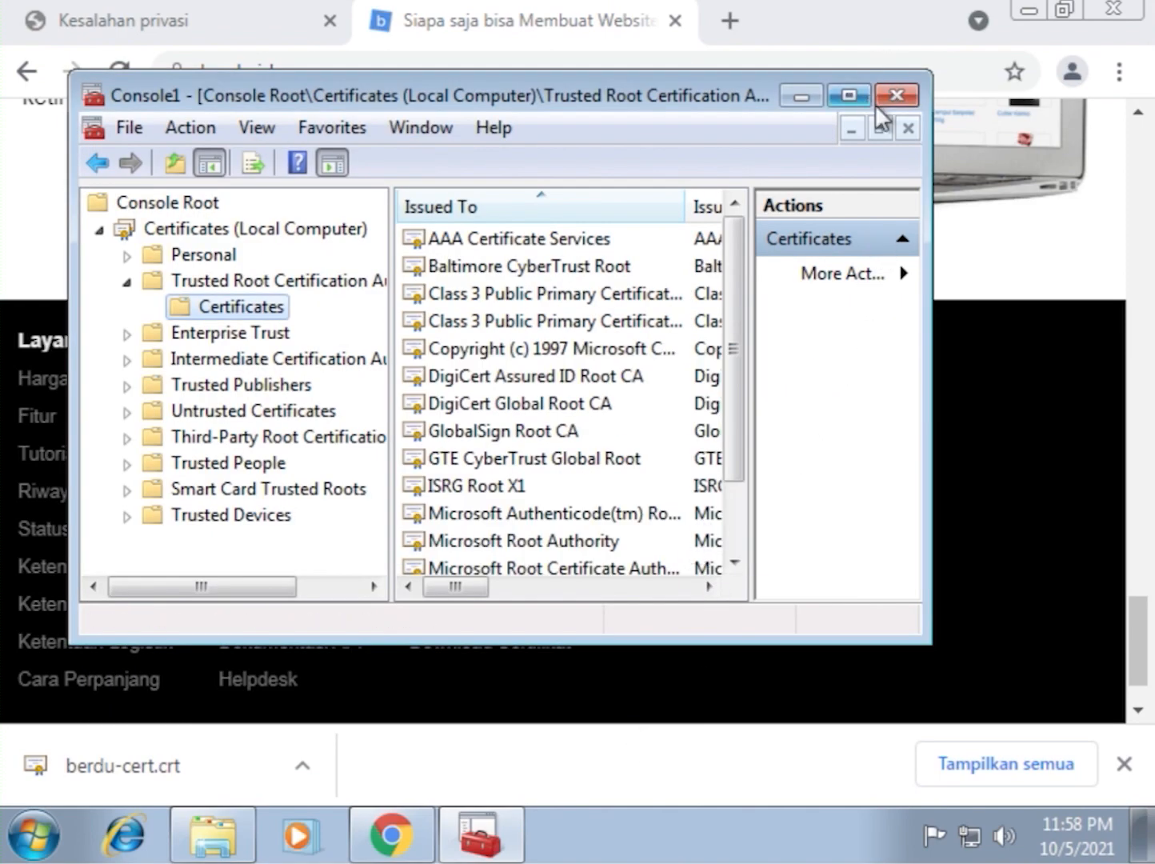
Step: Close the console, answering No to saving its settings
{"action": "left_click", "coordinate": [896, 95]}
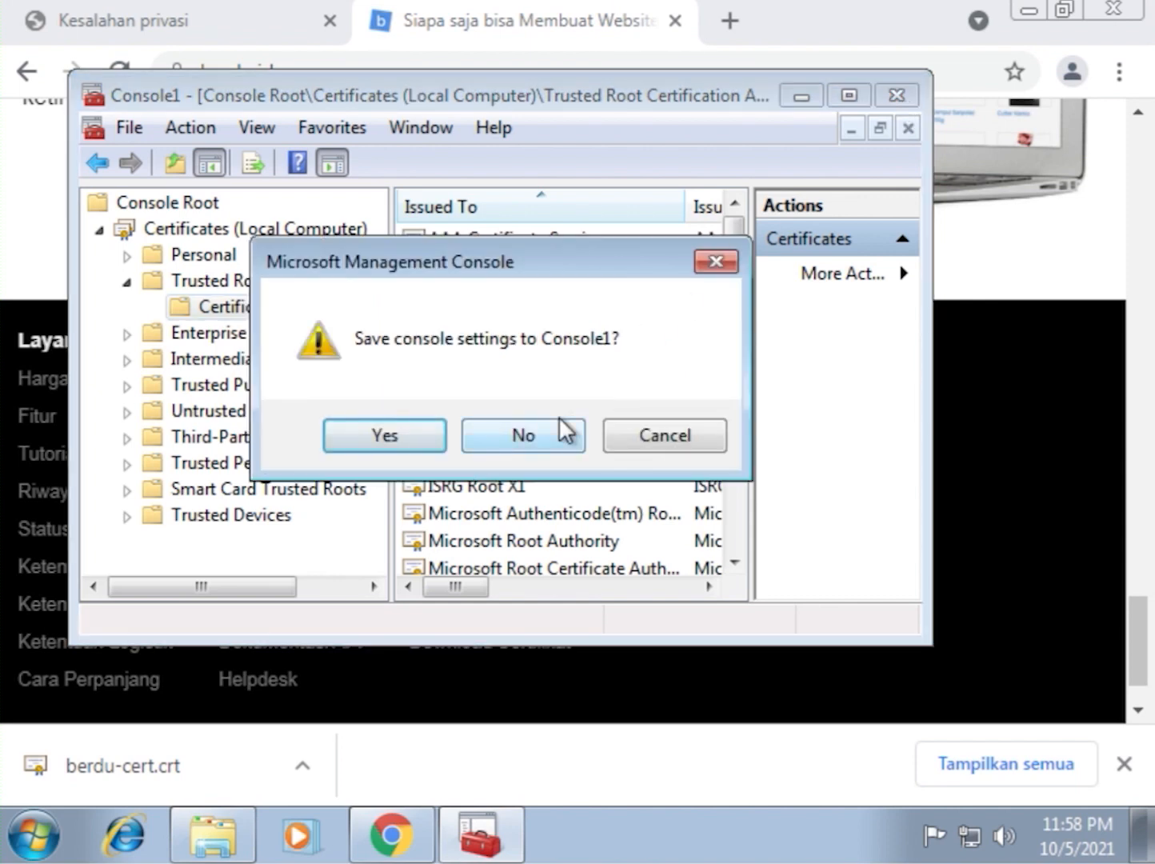
{"action": "left_click", "coordinate": [521, 435]}
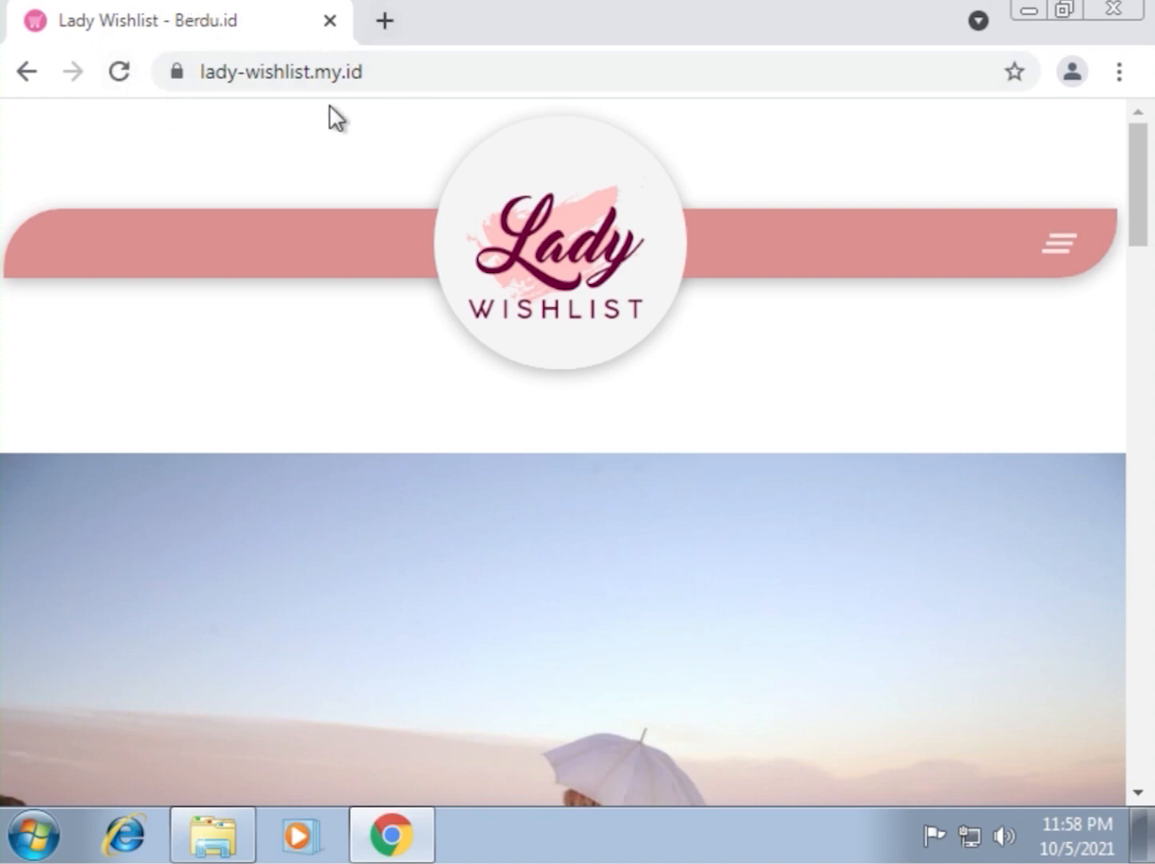
{"action": "mouse_move", "coordinate": [1071, 10]}
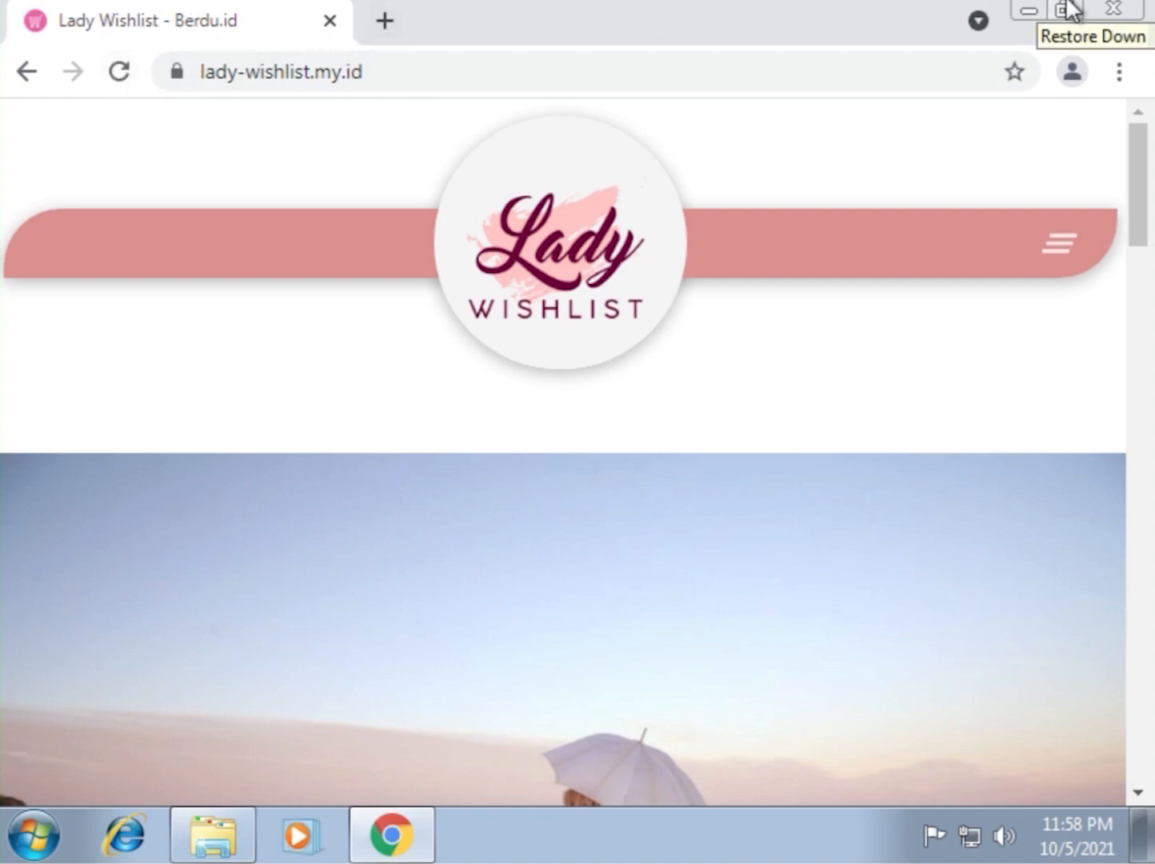